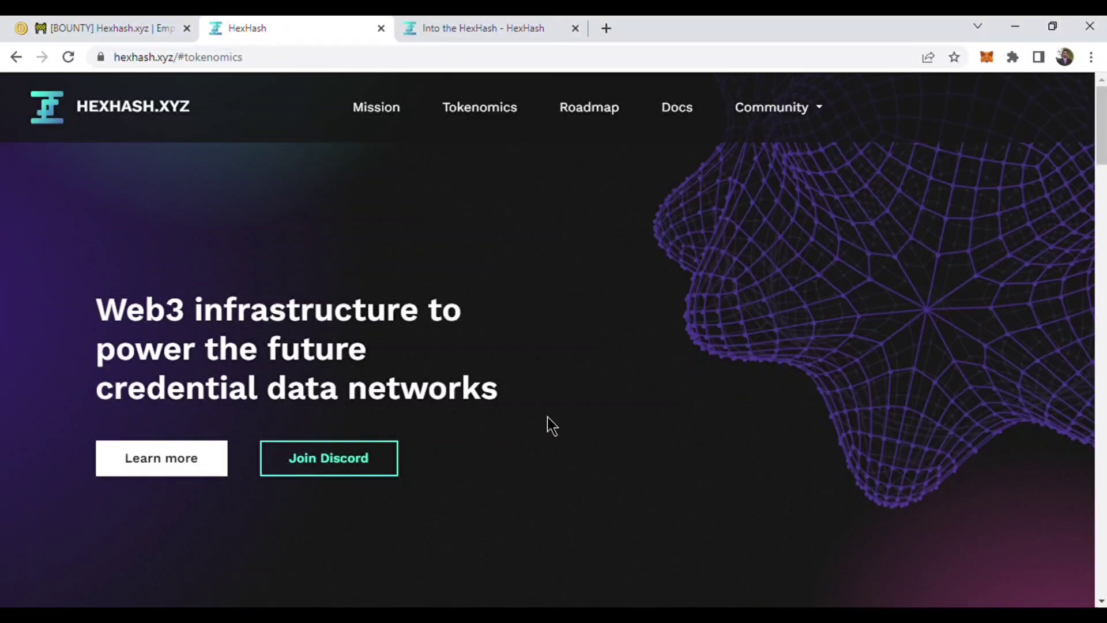
- Scroll the hexhash.xyz homepage and open Docs at the 'Into the HexHash' page
{"action": "scroll", "scroll_direction": "down", "scroll_amount": 3}
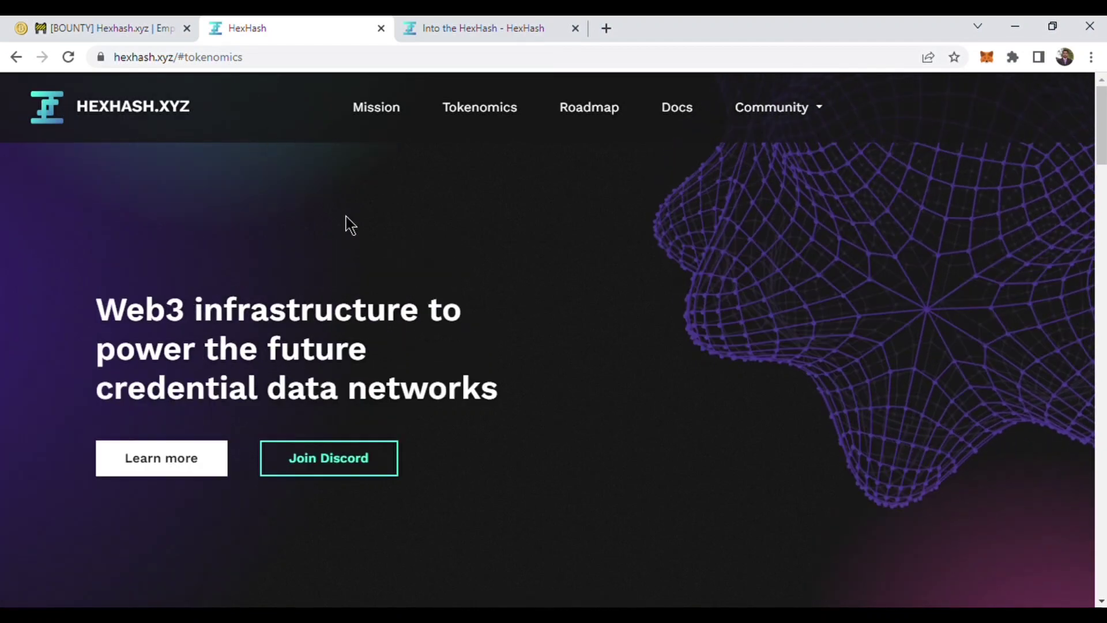
{"action": "mouse_move", "coordinate": [375, 107]}
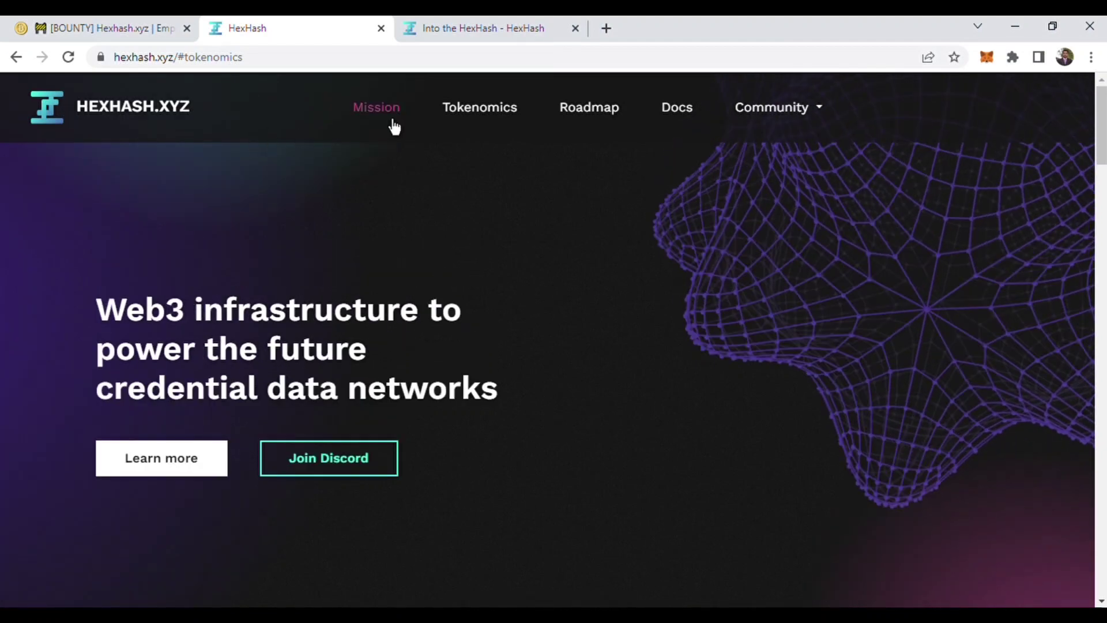
{"action": "mouse_move", "coordinate": [589, 107]}
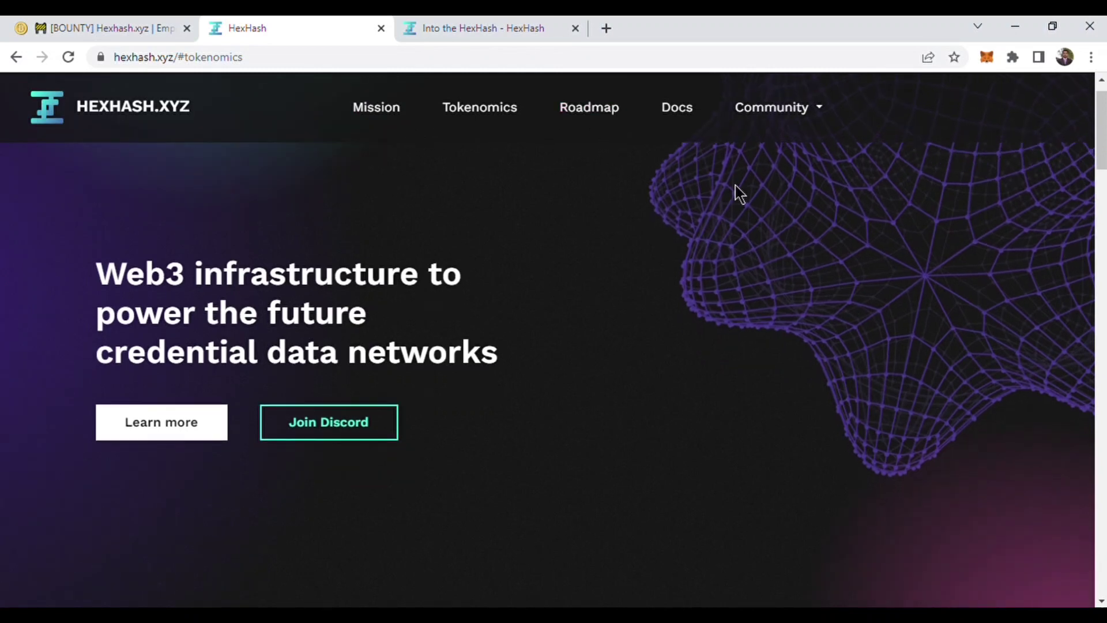
{"action": "mouse_move", "coordinate": [675, 107]}
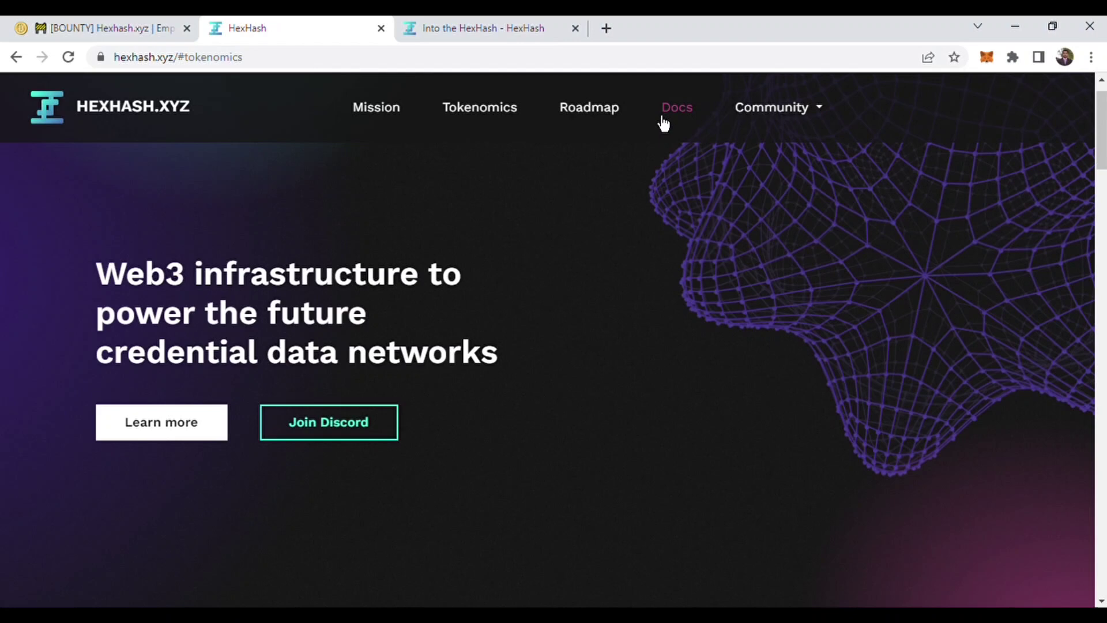
{"action": "mouse_move", "coordinate": [702, 104]}
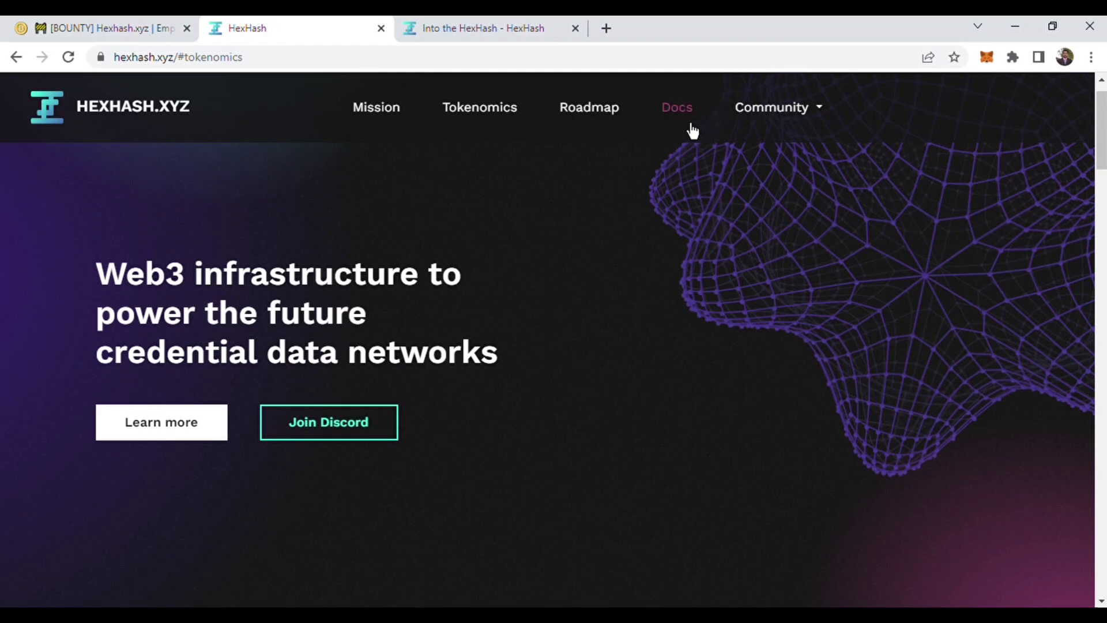
{"action": "left_click", "coordinate": [482, 29]}
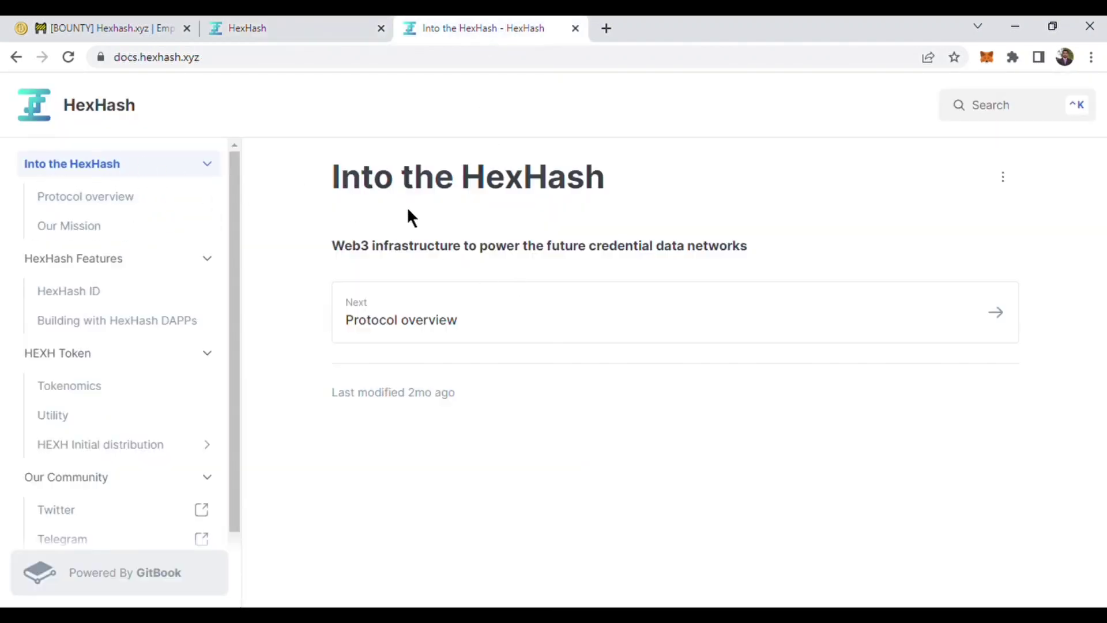
{"action": "mouse_move", "coordinate": [533, 236]}
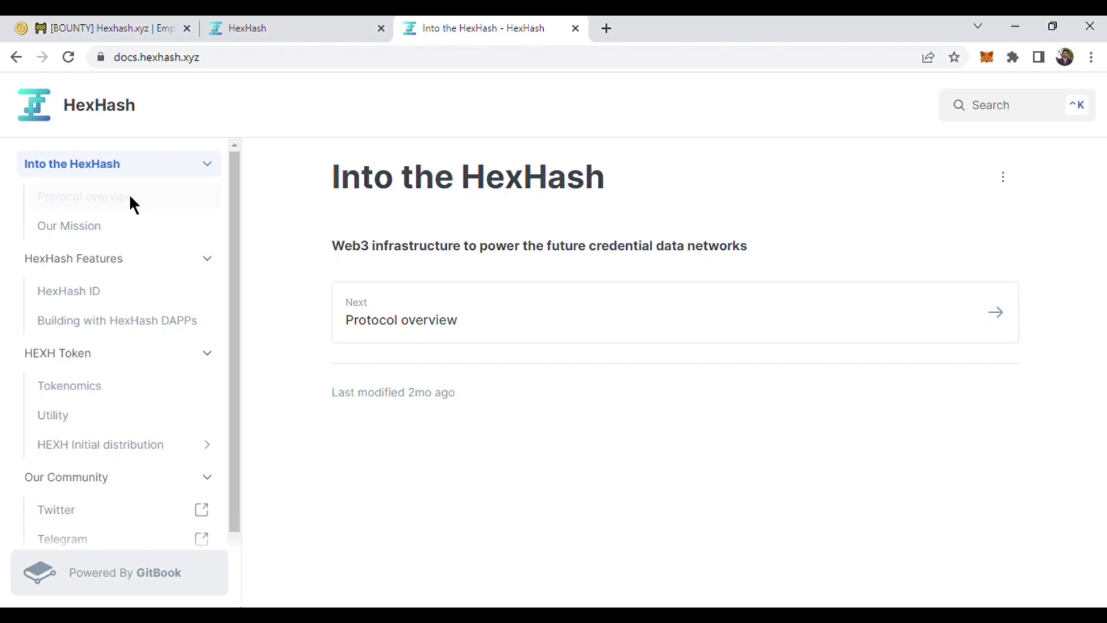
- Open the Protocol overview page on Web3 credential data networks
{"action": "left_click", "coordinate": [83, 196]}
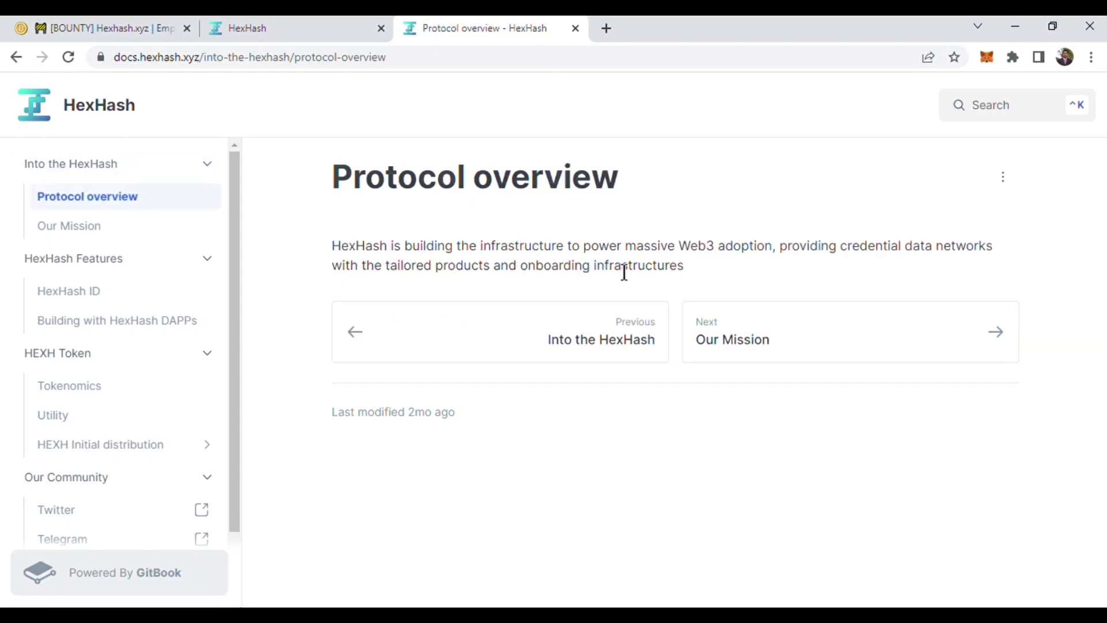
{"action": "mouse_move", "coordinate": [738, 295]}
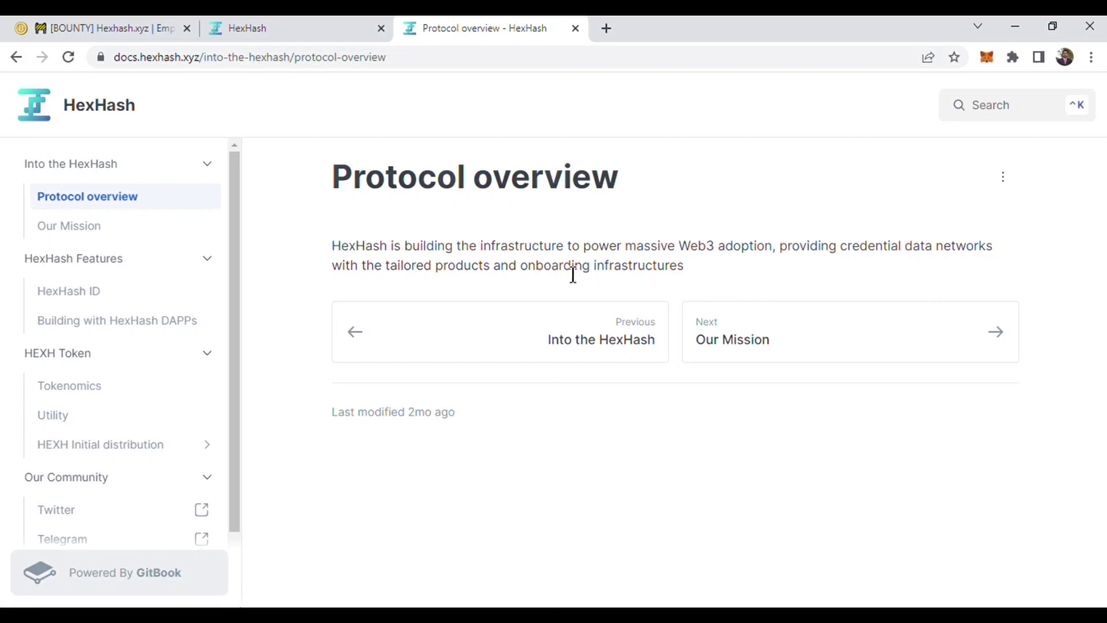
{"action": "mouse_move", "coordinate": [124, 243]}
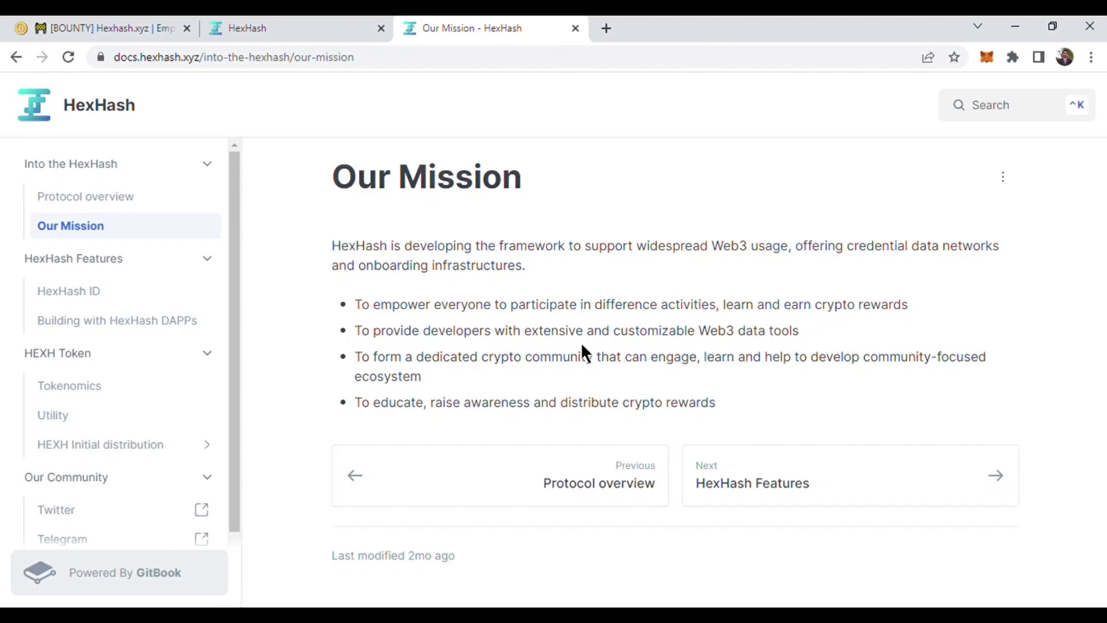
{"action": "mouse_move", "coordinate": [663, 342]}
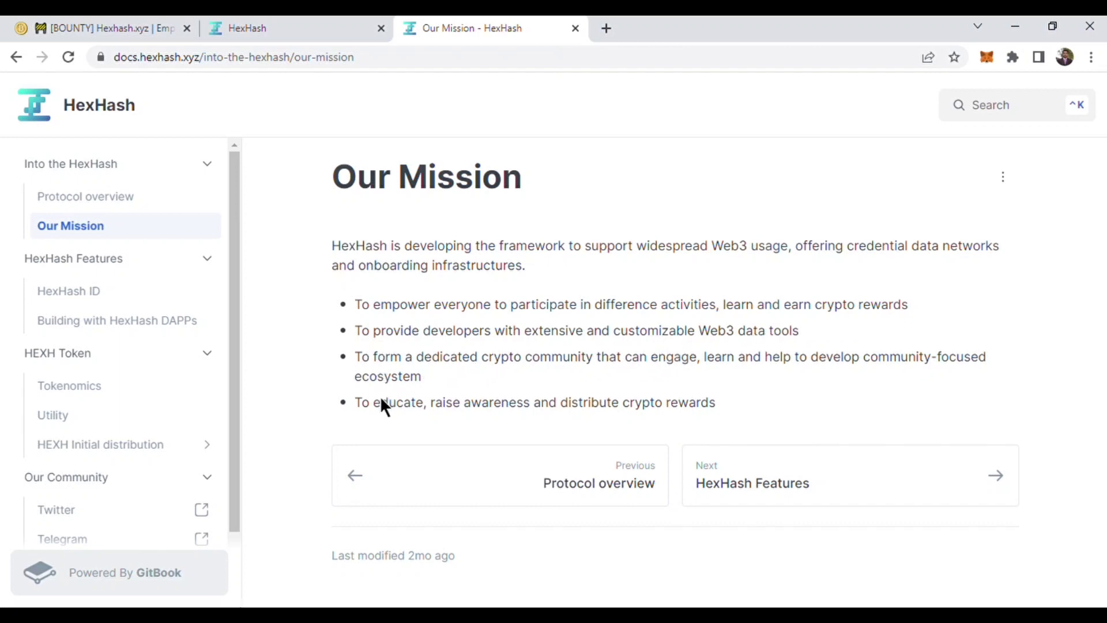
{"action": "mouse_move", "coordinate": [521, 425]}
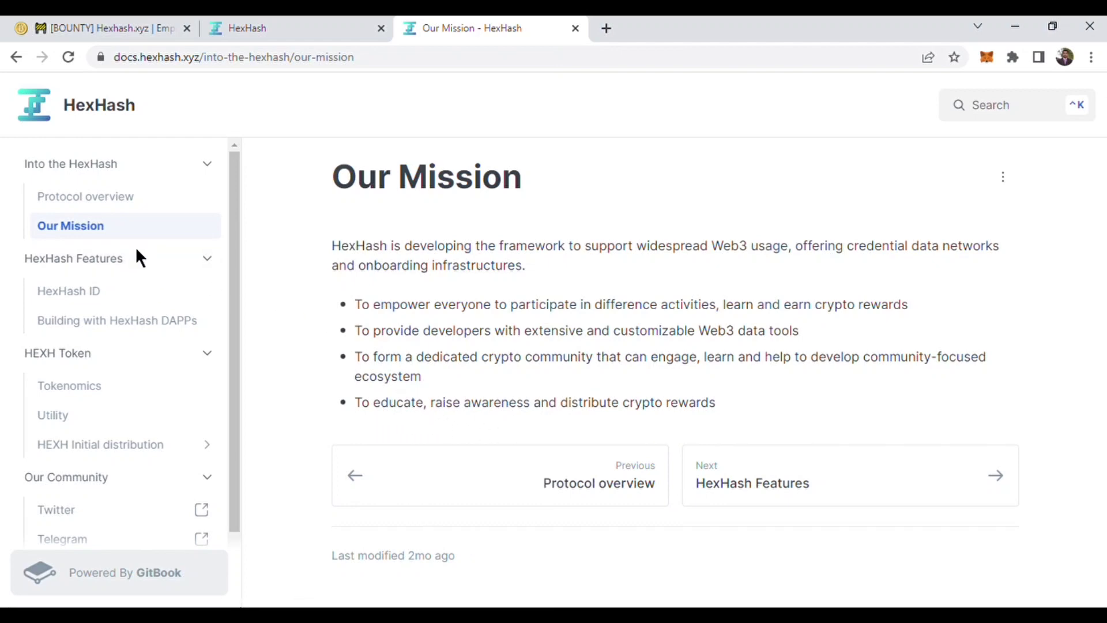
- Open HexHash Features, then its HexHash ID article on cross-wallet usernames
{"action": "left_click", "coordinate": [75, 258]}
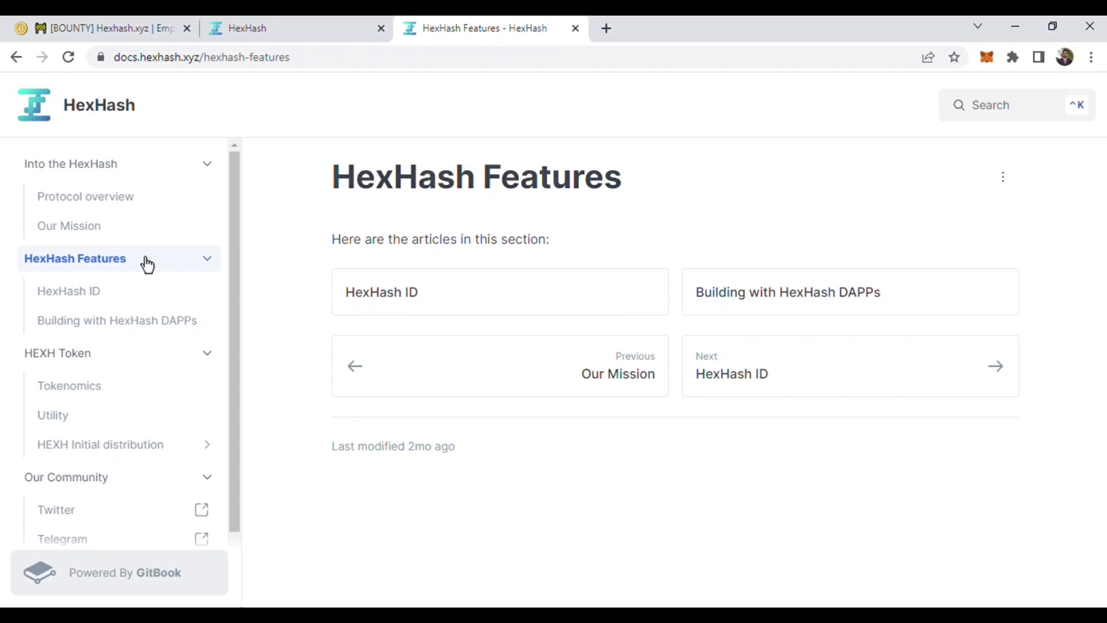
{"action": "mouse_move", "coordinate": [372, 259]}
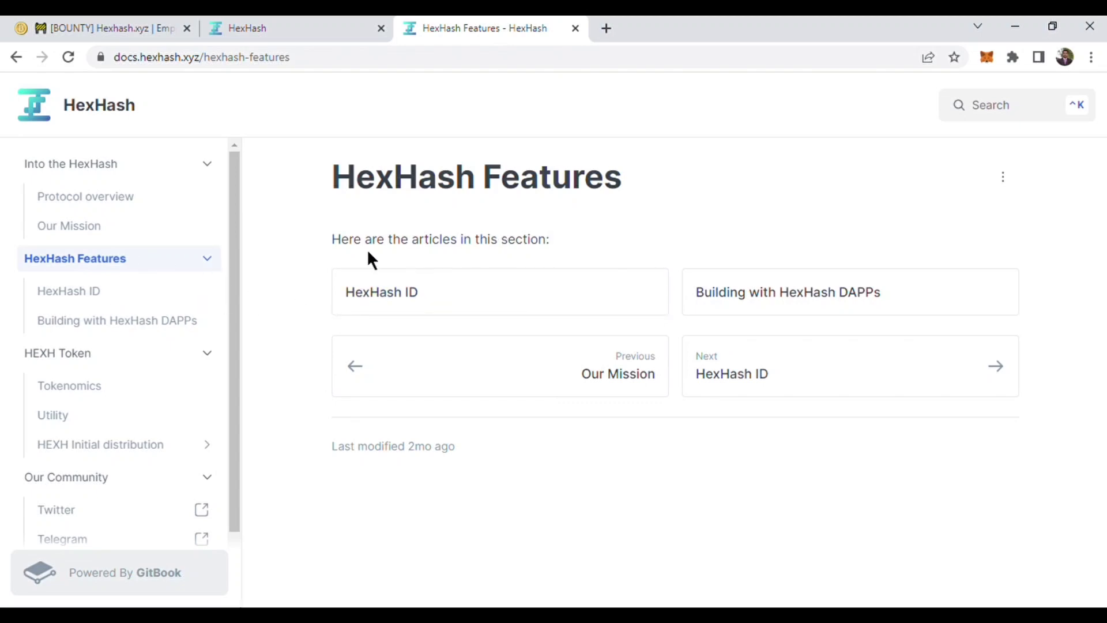
{"action": "mouse_move", "coordinate": [490, 306]}
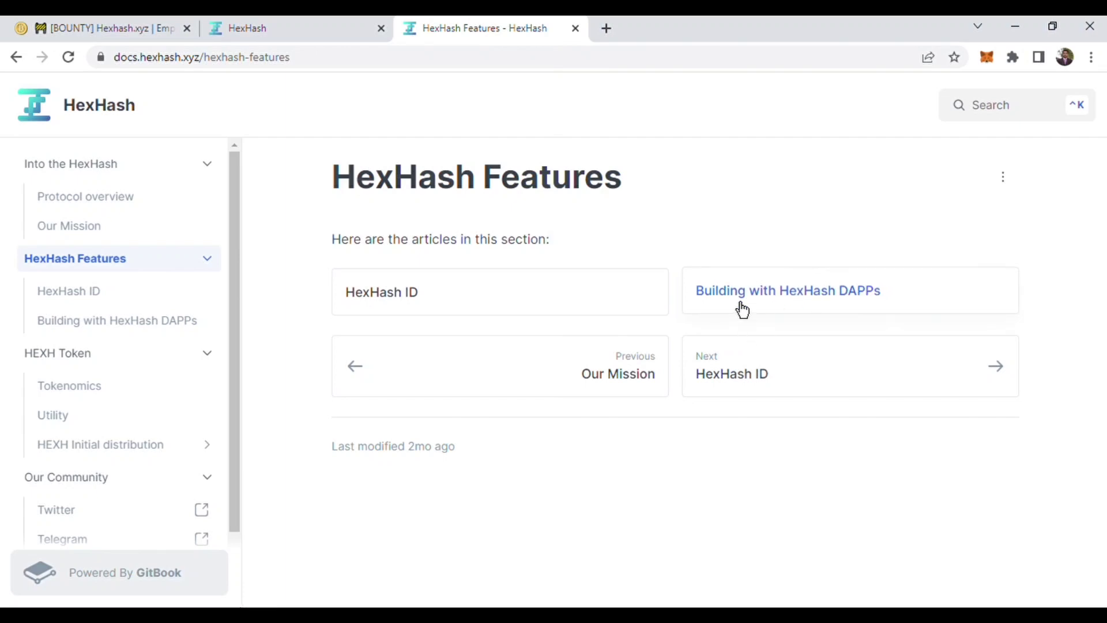
{"action": "mouse_move", "coordinate": [110, 297]}
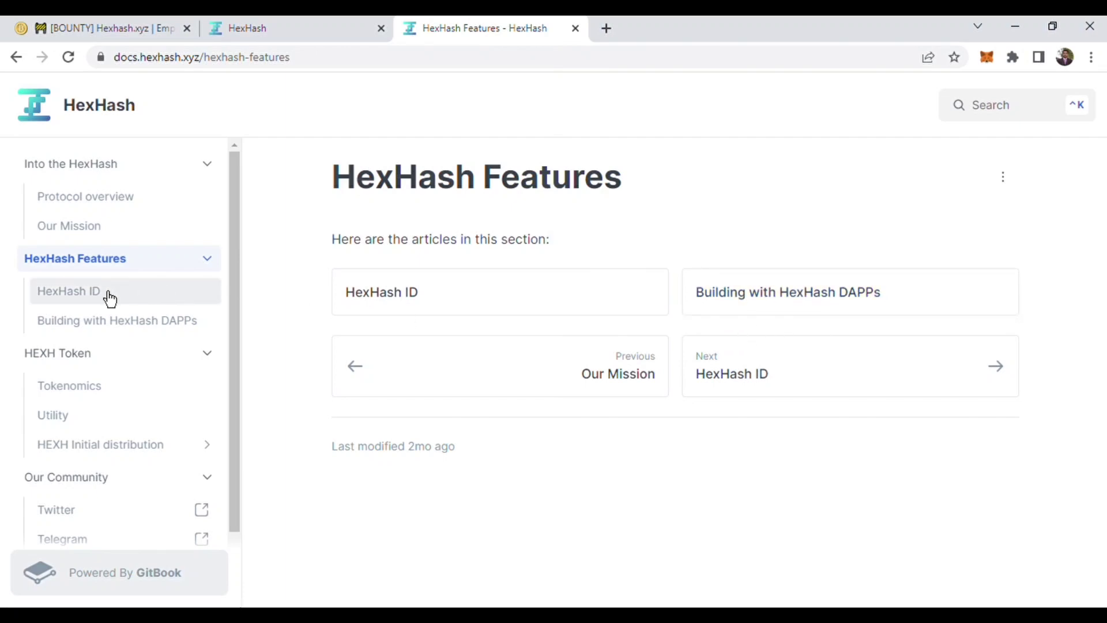
{"action": "left_click", "coordinate": [69, 290]}
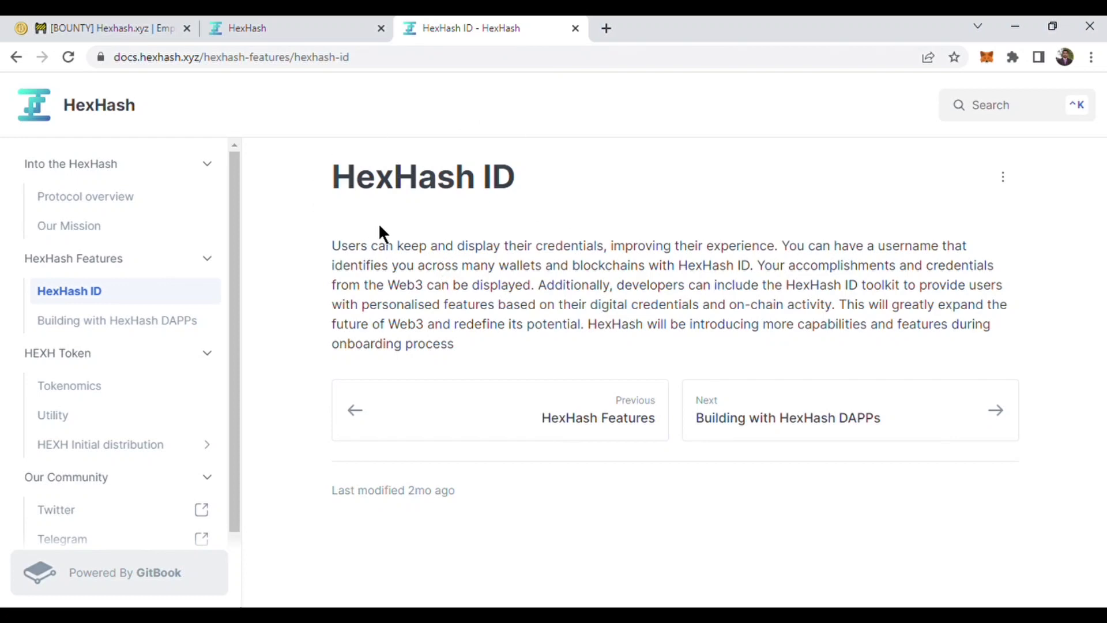
{"action": "mouse_move", "coordinate": [507, 255]}
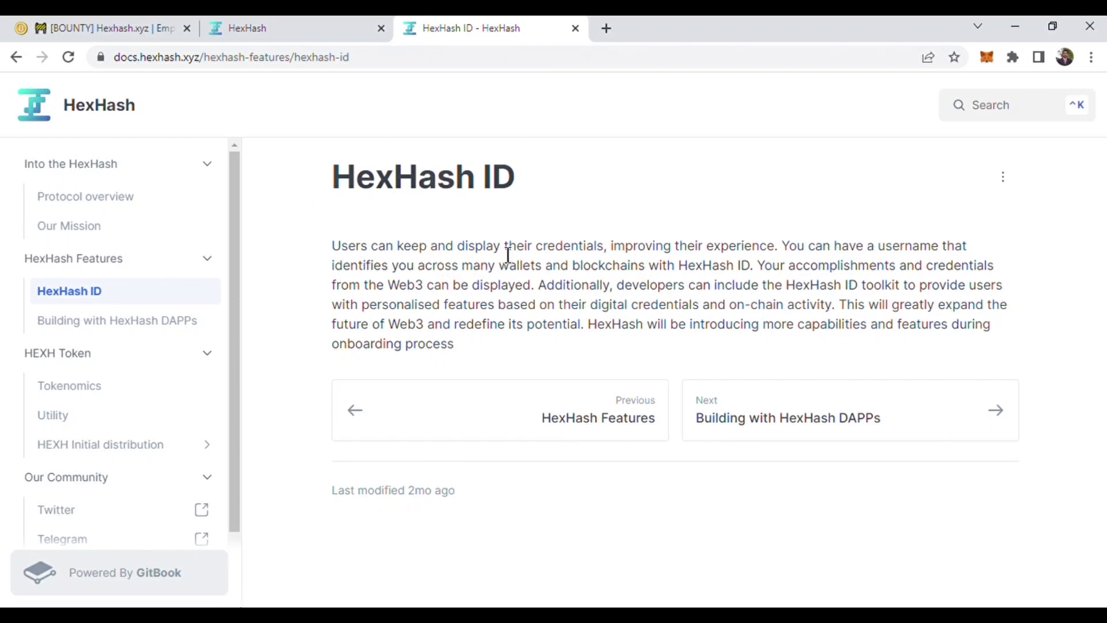
{"action": "mouse_move", "coordinate": [431, 278]}
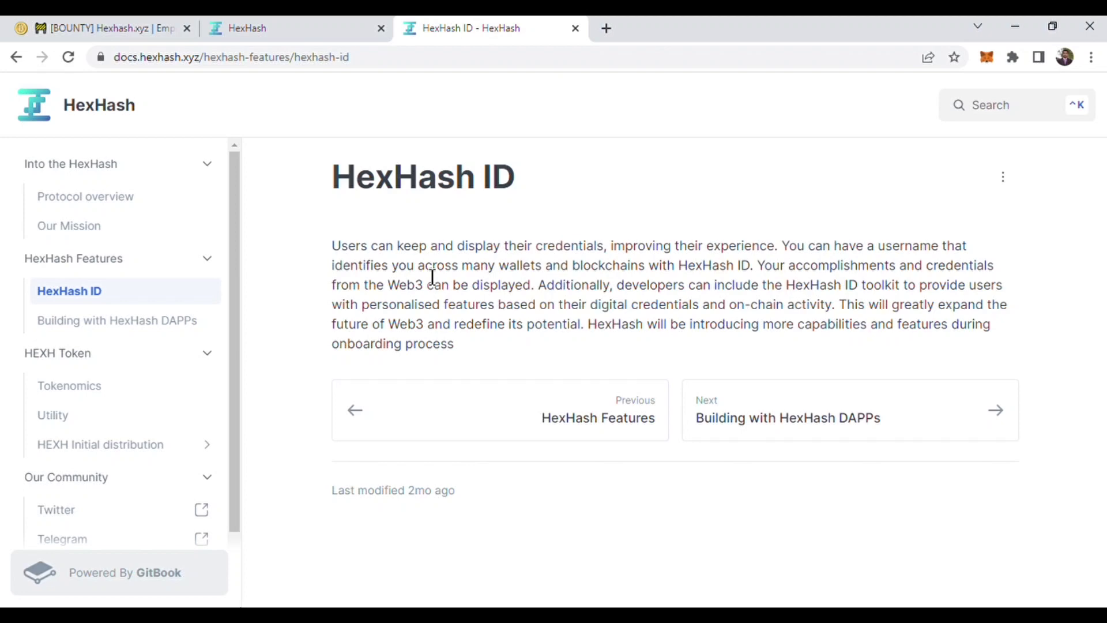
{"action": "mouse_move", "coordinate": [600, 347]}
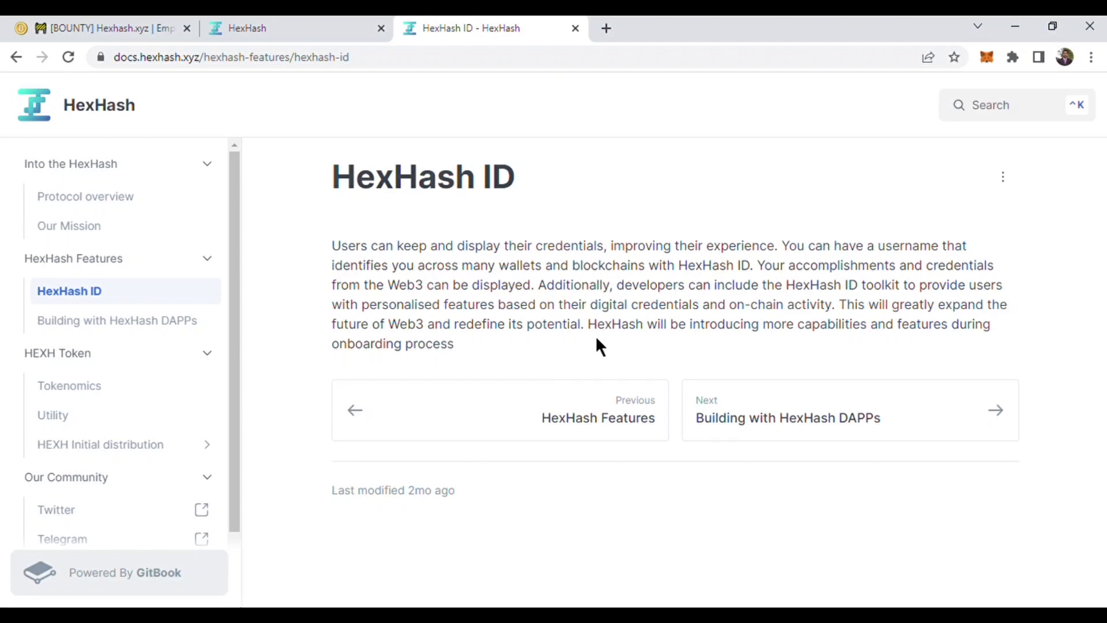
{"action": "mouse_move", "coordinate": [753, 353]}
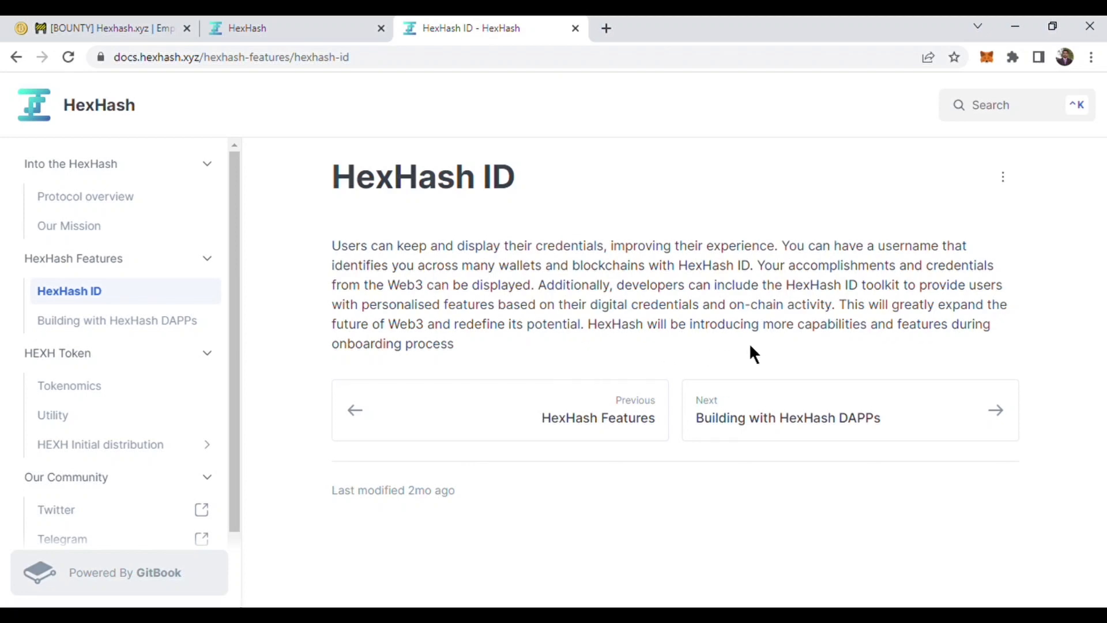
{"action": "mouse_move", "coordinate": [148, 323]}
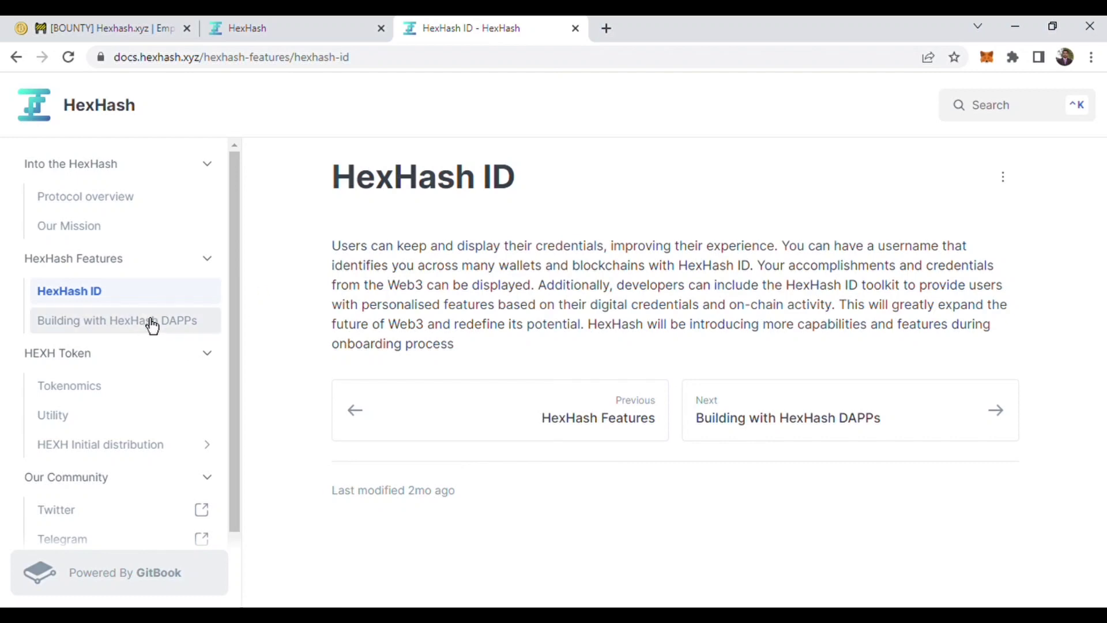
- Read Building with HexHash DAPPs, then continue to the HEXH Token page
{"action": "left_click", "coordinate": [116, 320]}
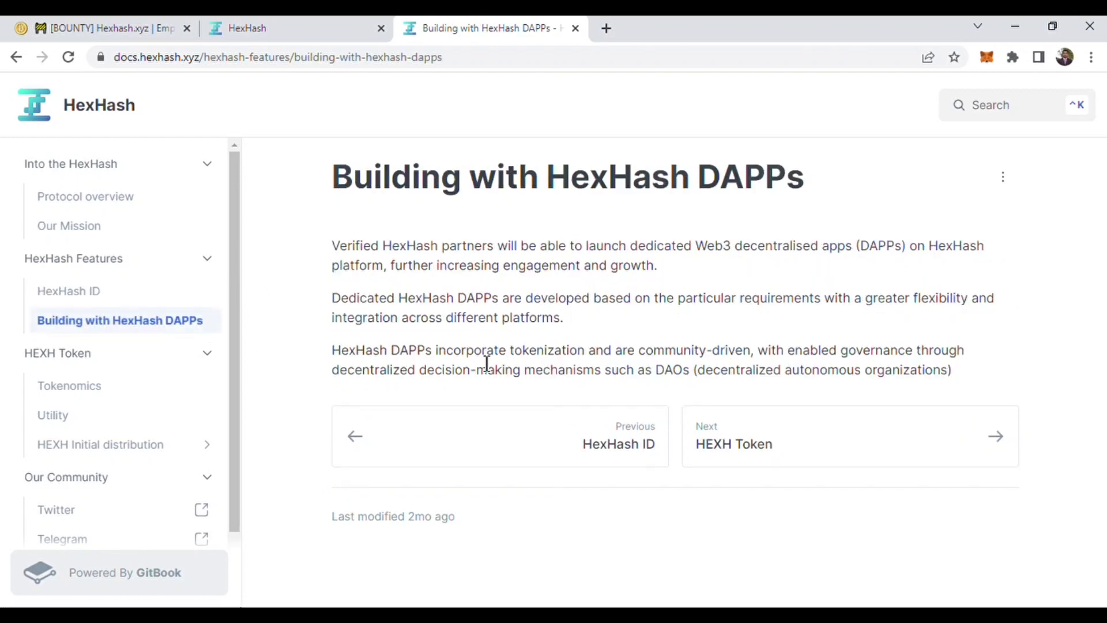
{"action": "mouse_move", "coordinate": [561, 284]}
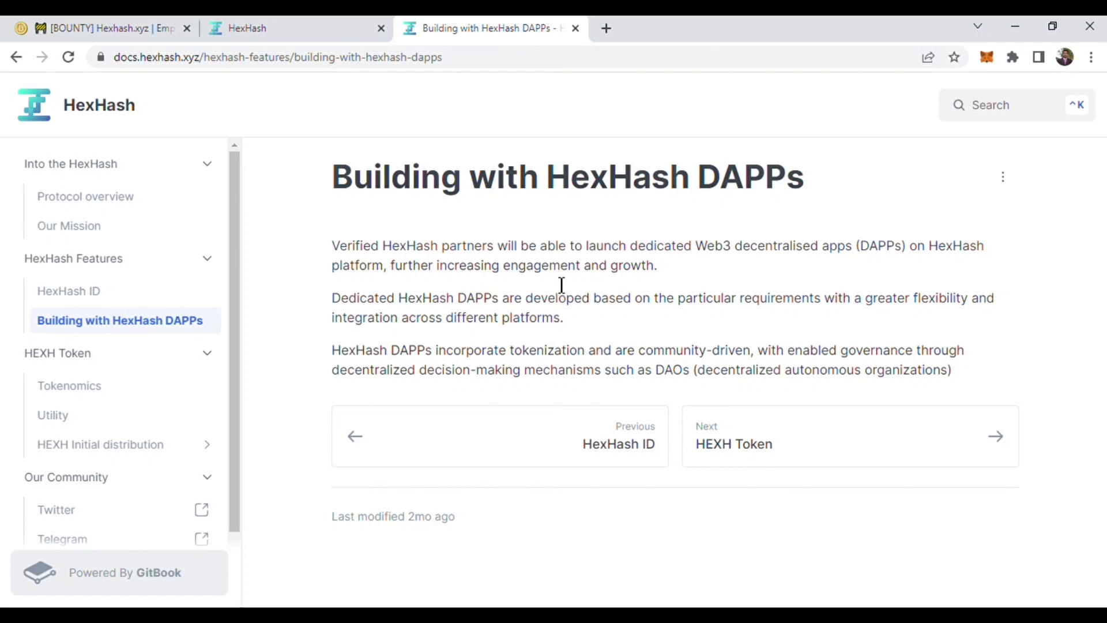
{"action": "mouse_move", "coordinate": [403, 334]}
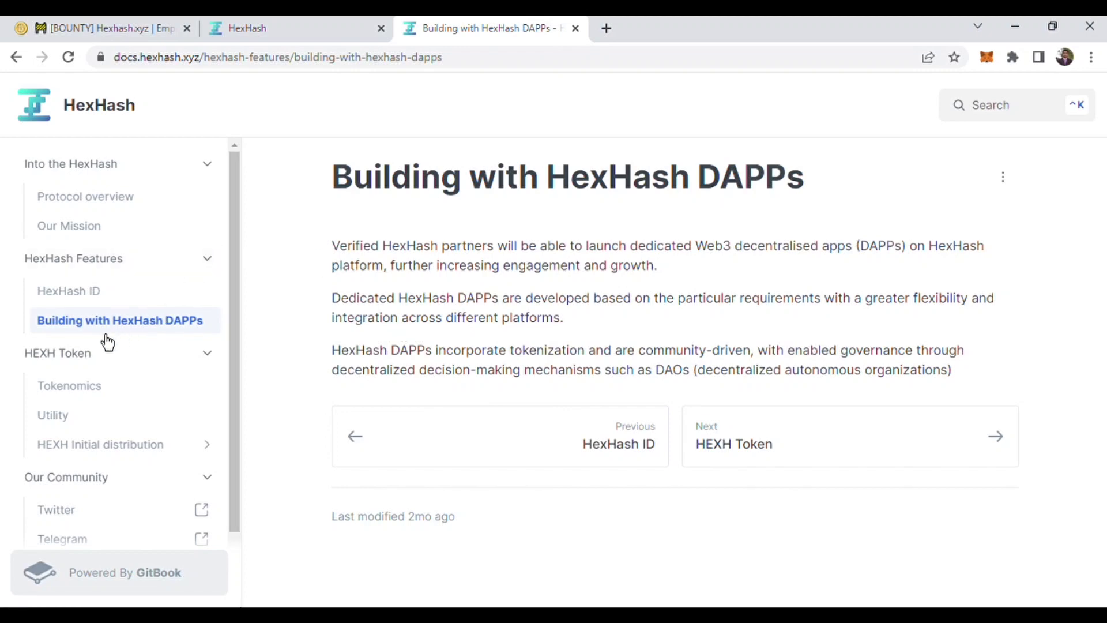
{"action": "left_click", "coordinate": [733, 443]}
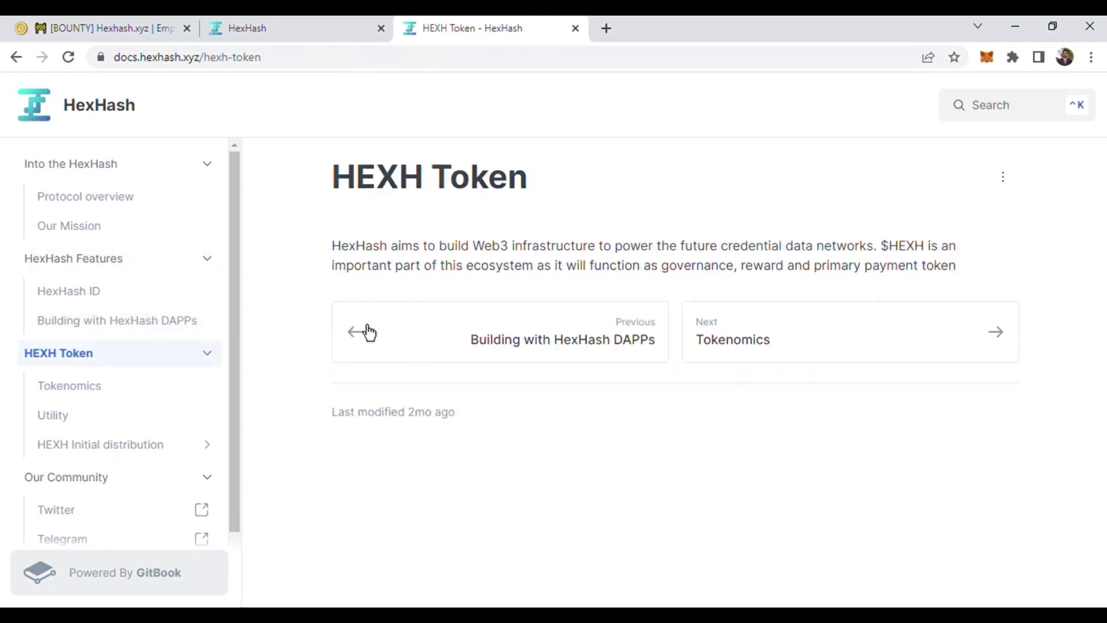
{"action": "mouse_move", "coordinate": [519, 258]}
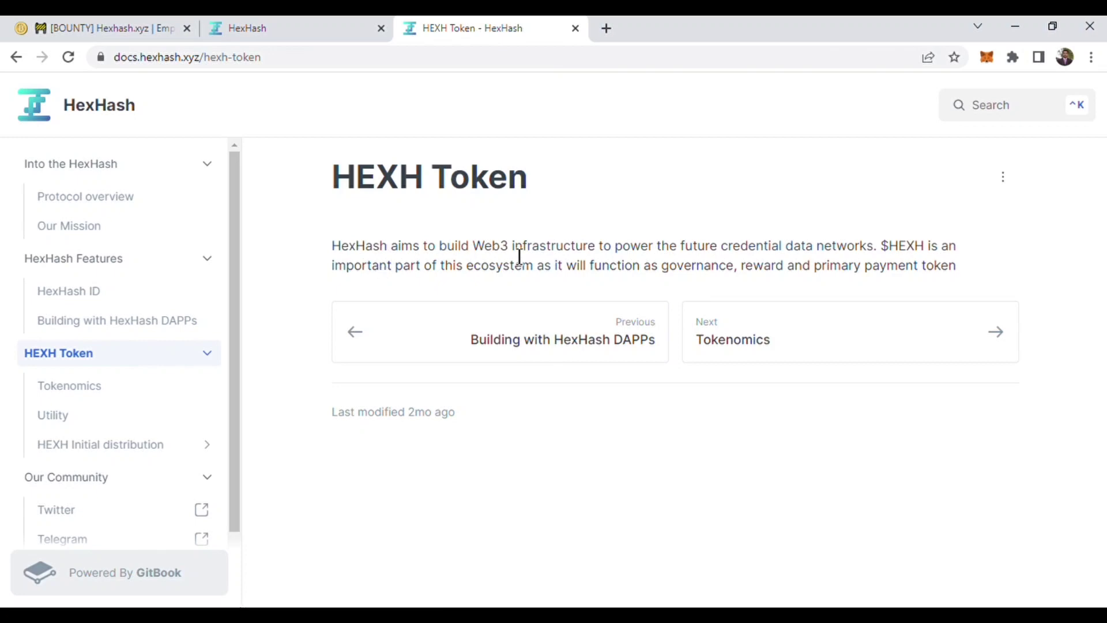
{"action": "mouse_move", "coordinate": [647, 276]}
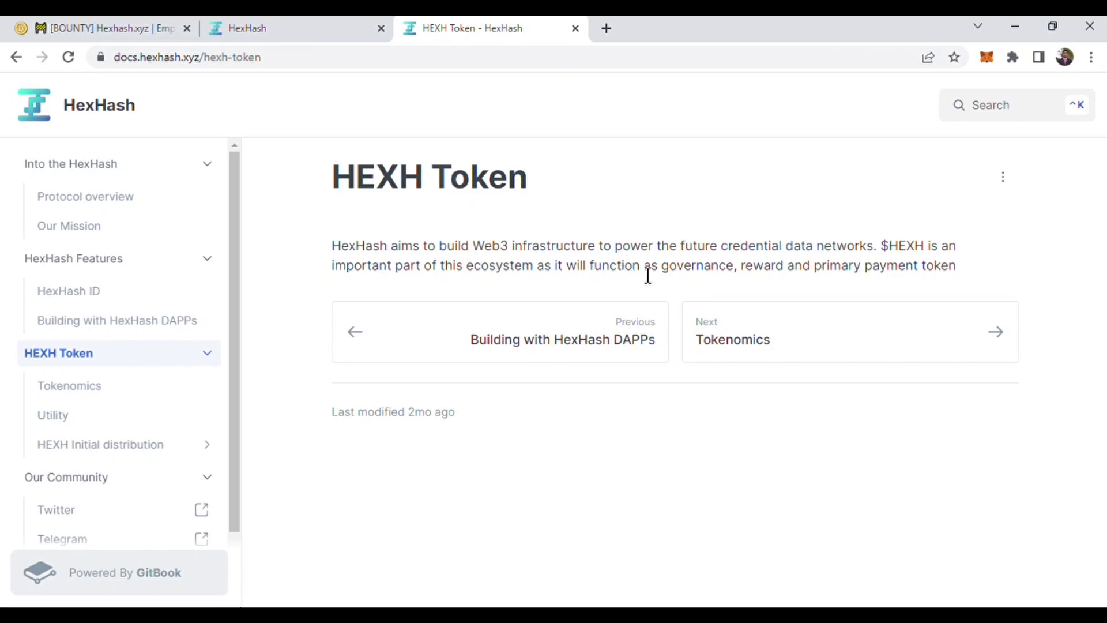
{"action": "mouse_move", "coordinate": [333, 286]}
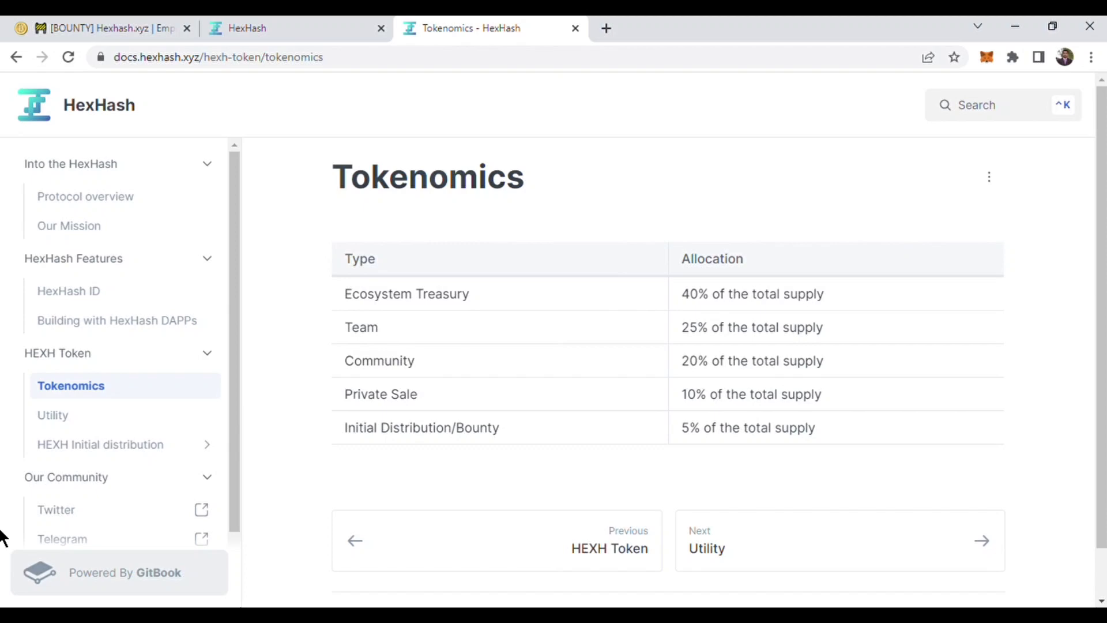
- Open the Utility page and scroll the sidebar down toward later sections
{"action": "left_click", "coordinate": [52, 415]}
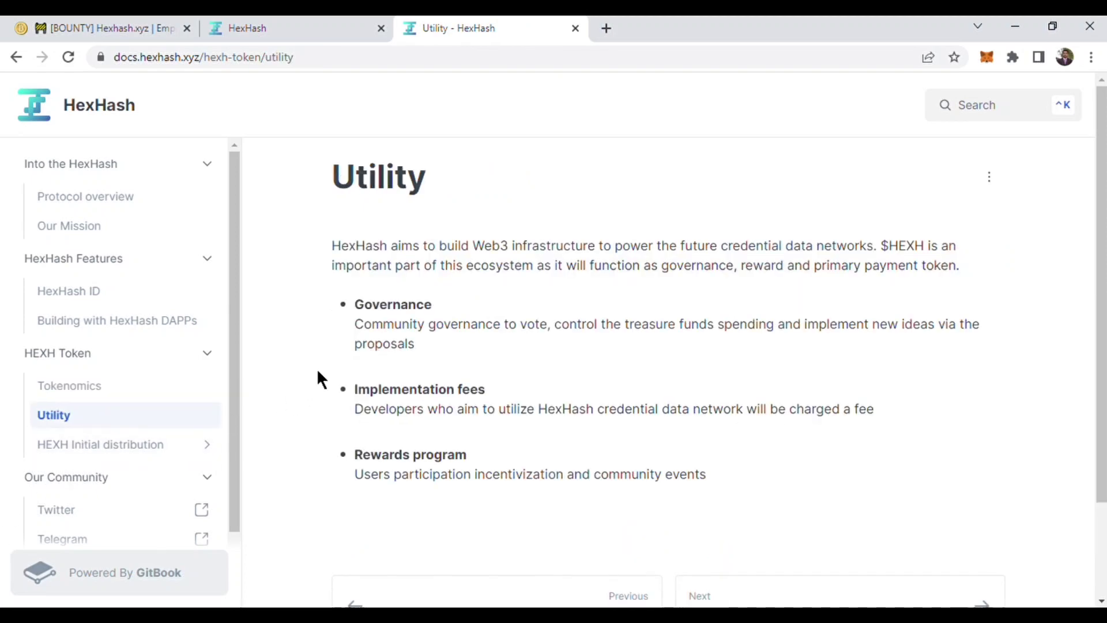
{"action": "mouse_move", "coordinate": [425, 437]}
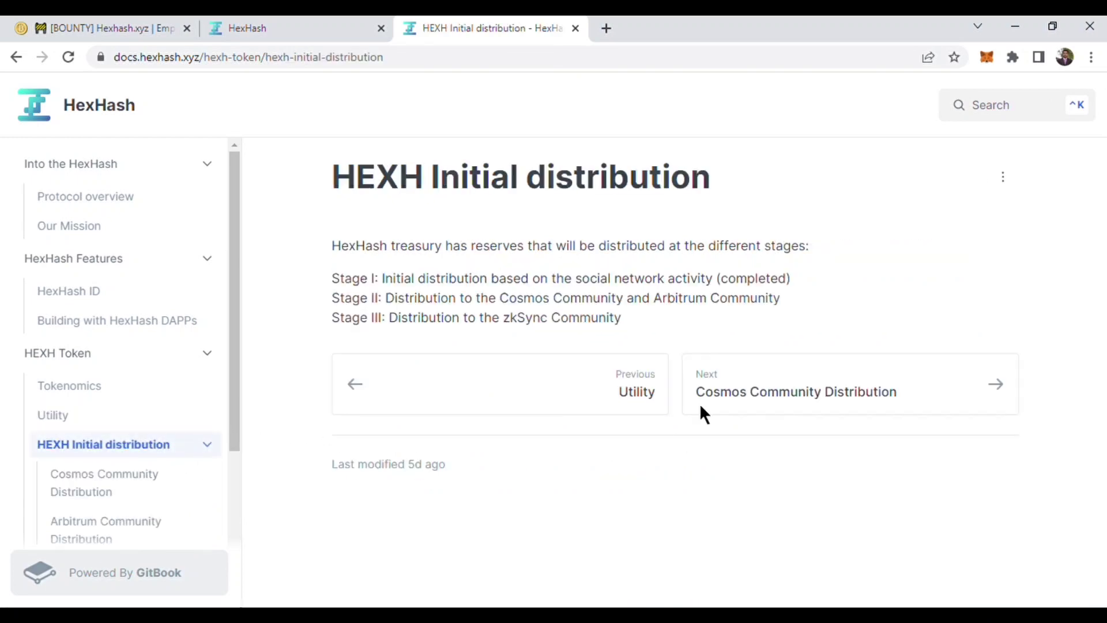
{"action": "mouse_move", "coordinate": [444, 280]}
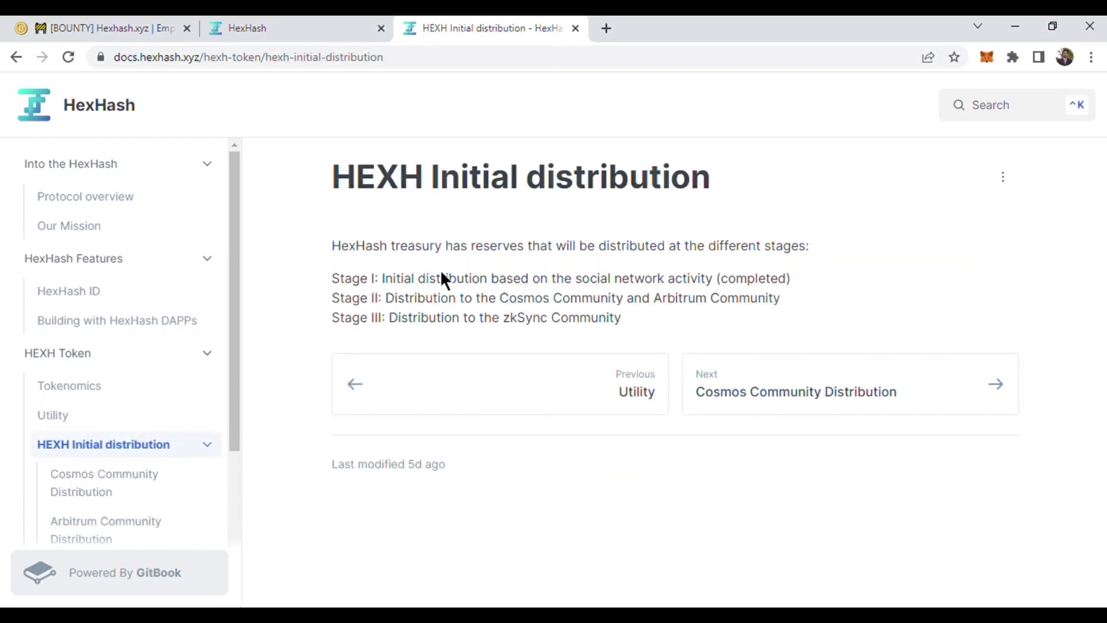
{"action": "mouse_move", "coordinate": [664, 291]}
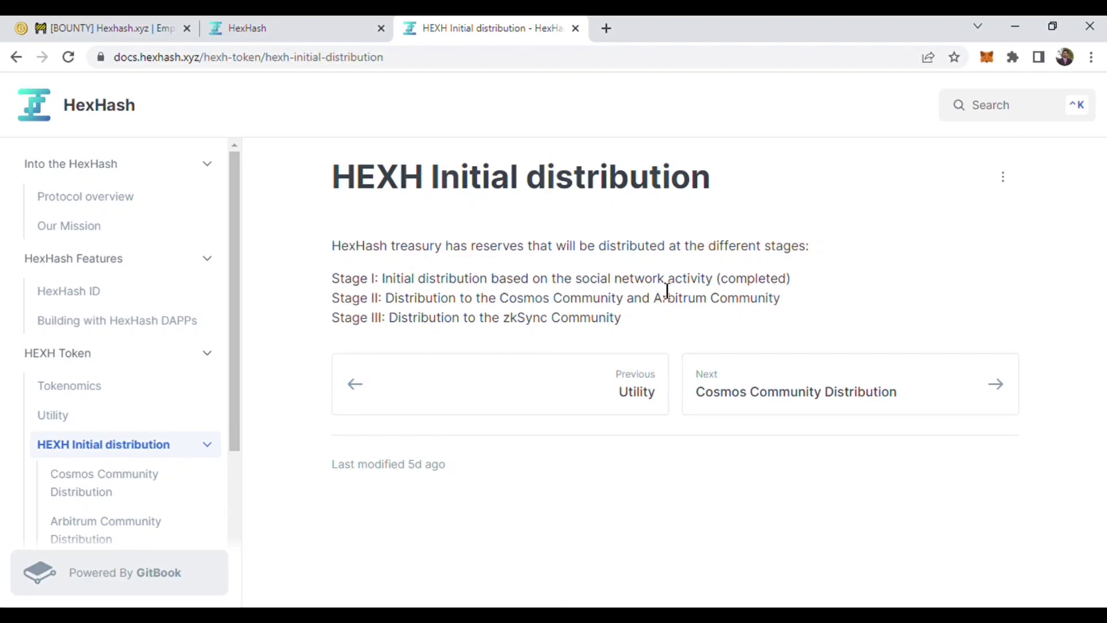
{"action": "mouse_move", "coordinate": [443, 289]}
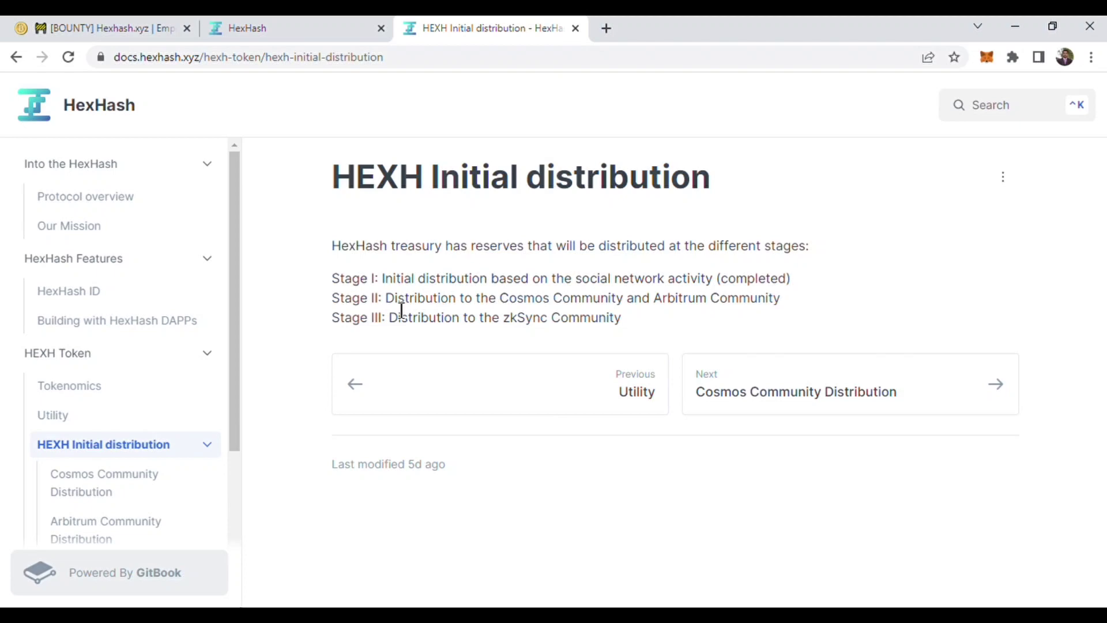
{"action": "mouse_move", "coordinate": [434, 312]}
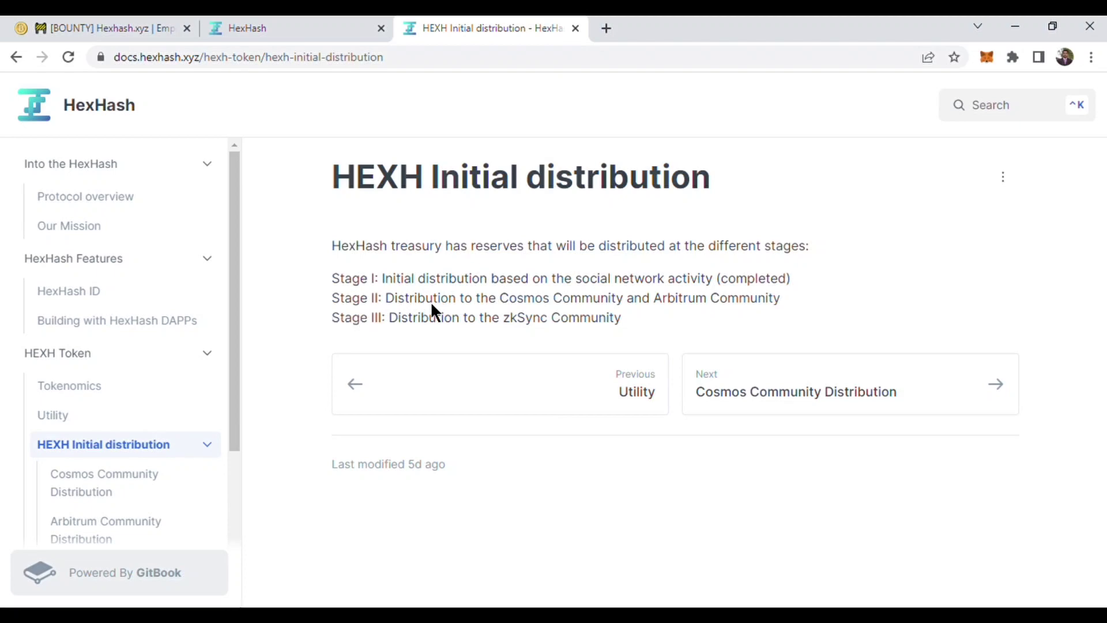
{"action": "mouse_move", "coordinate": [314, 362]}
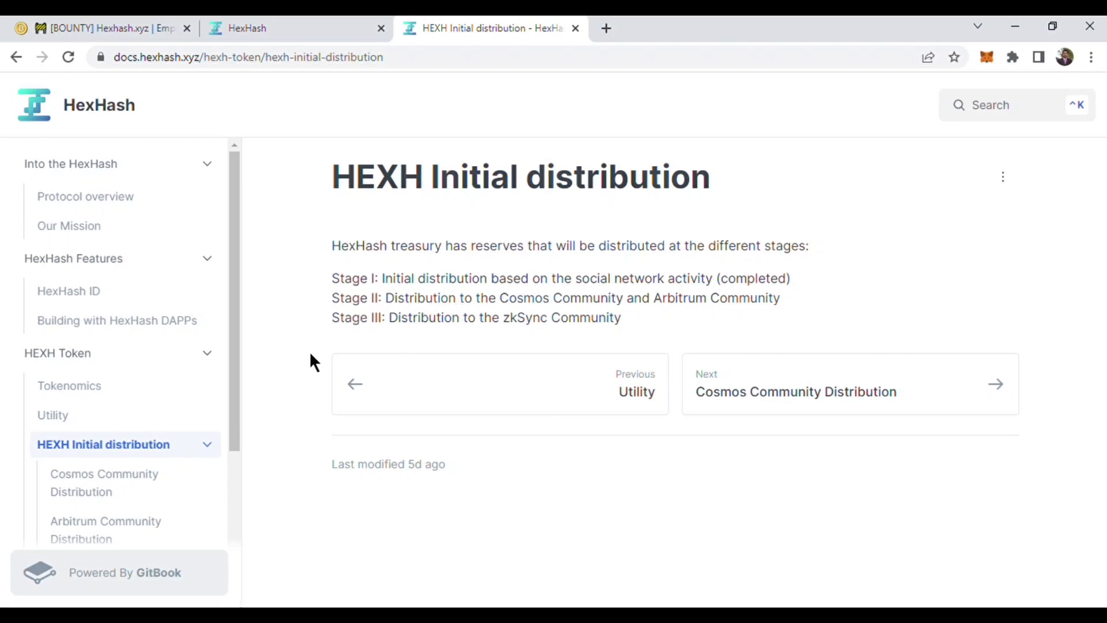
{"action": "mouse_move", "coordinate": [234, 331]}
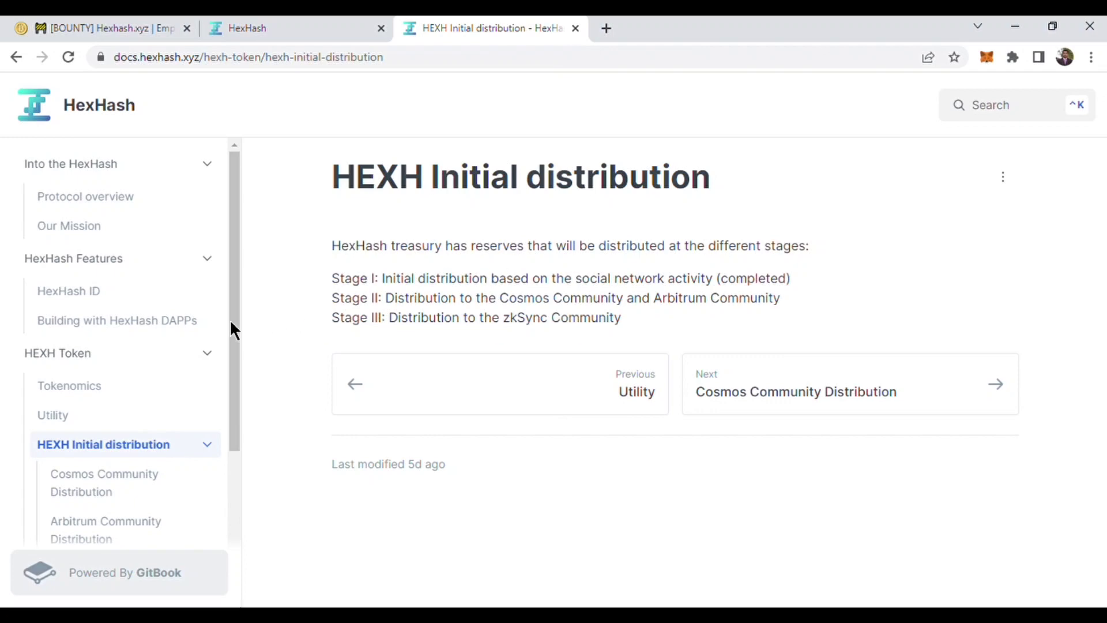
{"action": "mouse_move", "coordinate": [161, 475]}
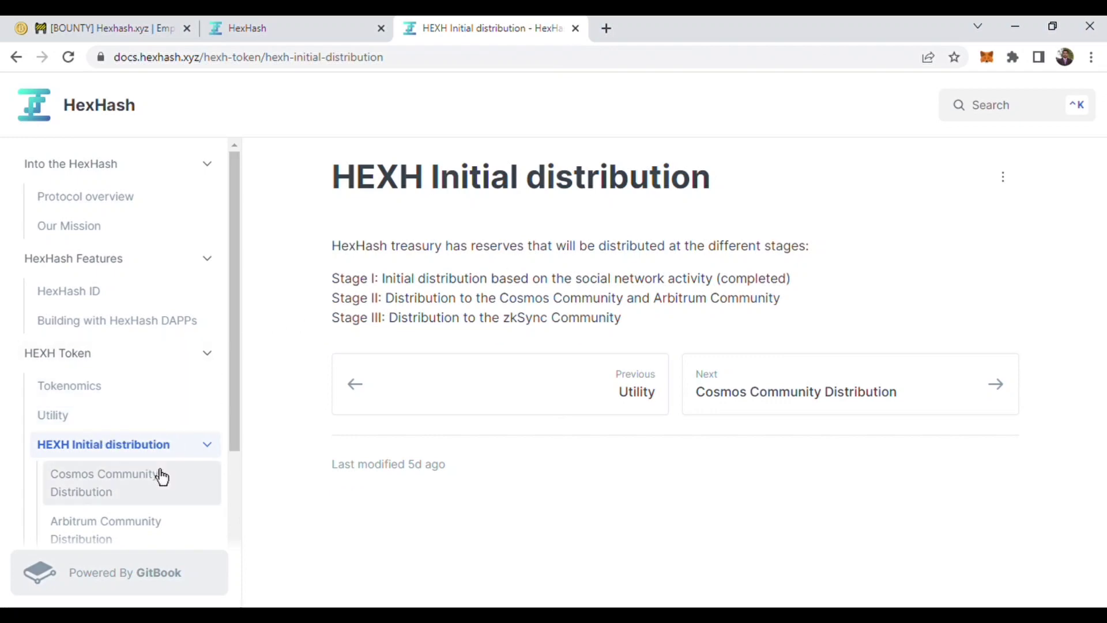
{"action": "scroll", "scroll_direction": "down", "scroll_amount": 3}
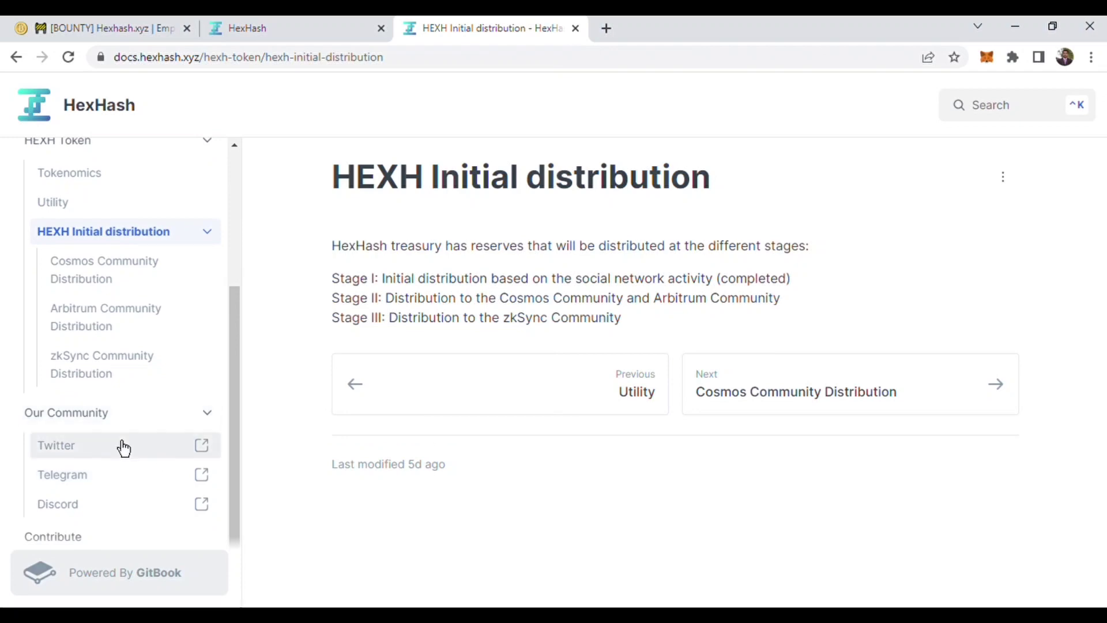
- Open Our Community, linking to Twitter, Telegram and Discord
{"action": "left_click", "coordinate": [66, 413]}
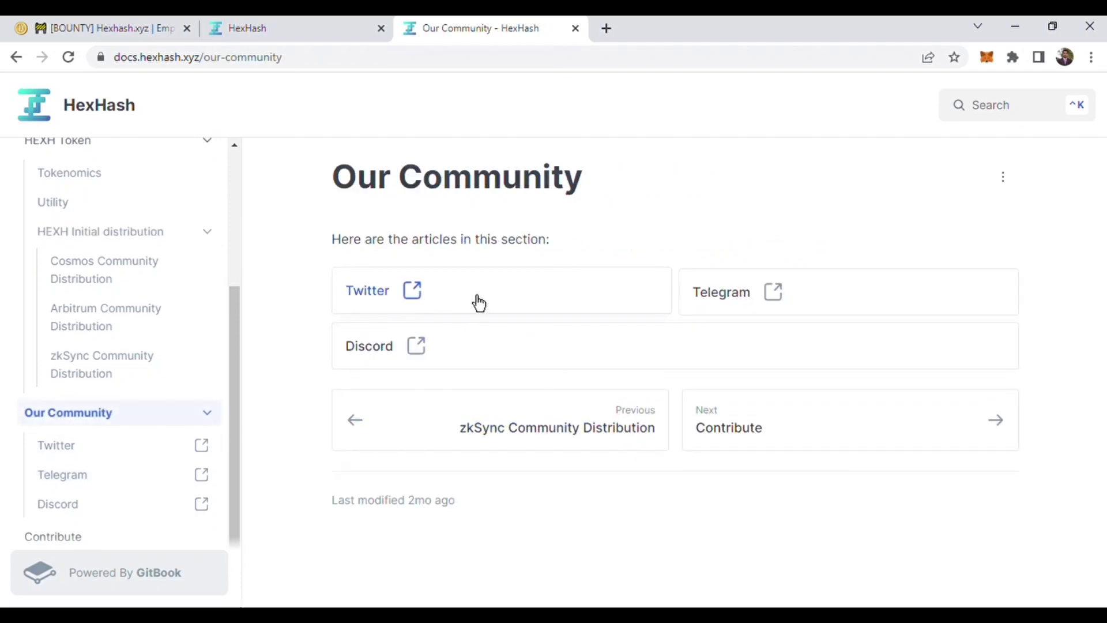
{"action": "mouse_move", "coordinate": [377, 392]}
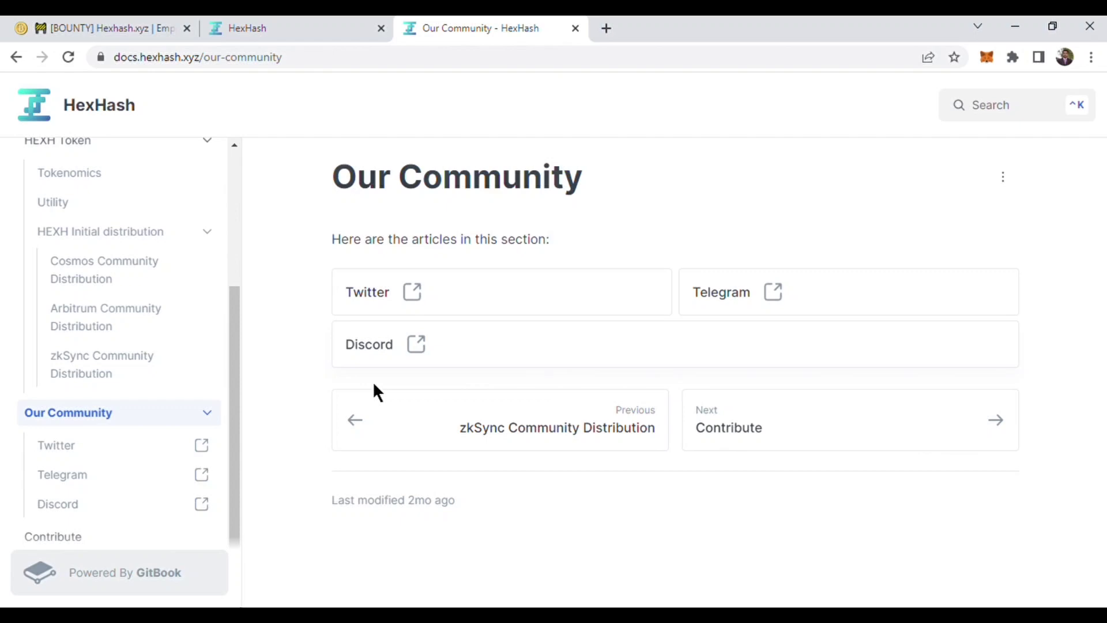
{"action": "mouse_move", "coordinate": [476, 292]}
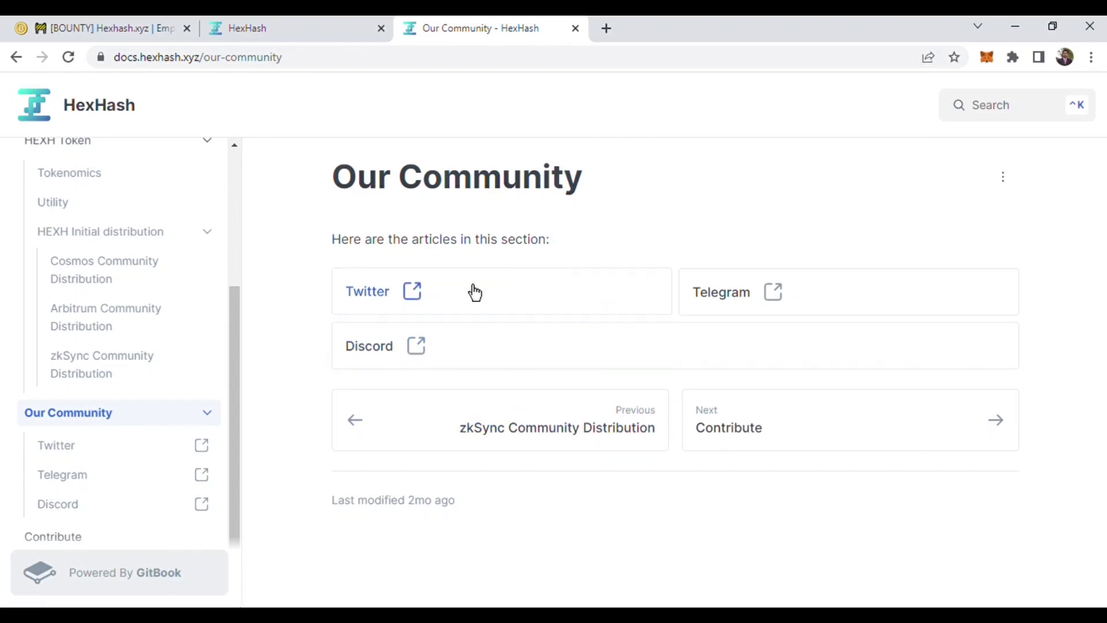
{"action": "mouse_move", "coordinate": [471, 396]}
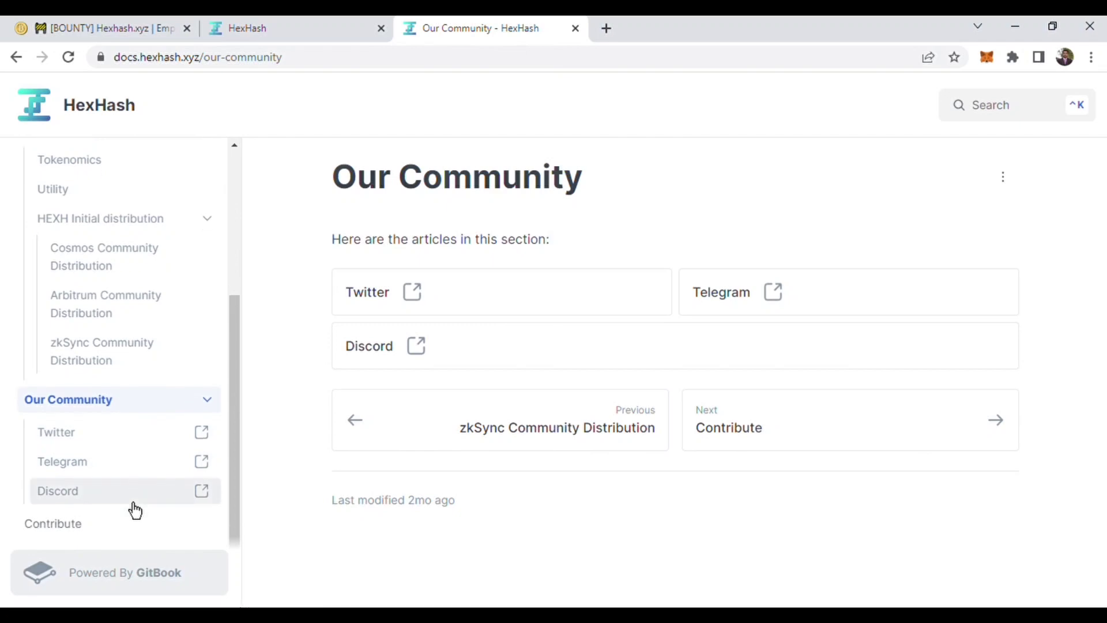
- Open Contribute, the final docs page pointing to HexHash GitHub repositories
{"action": "left_click", "coordinate": [53, 523]}
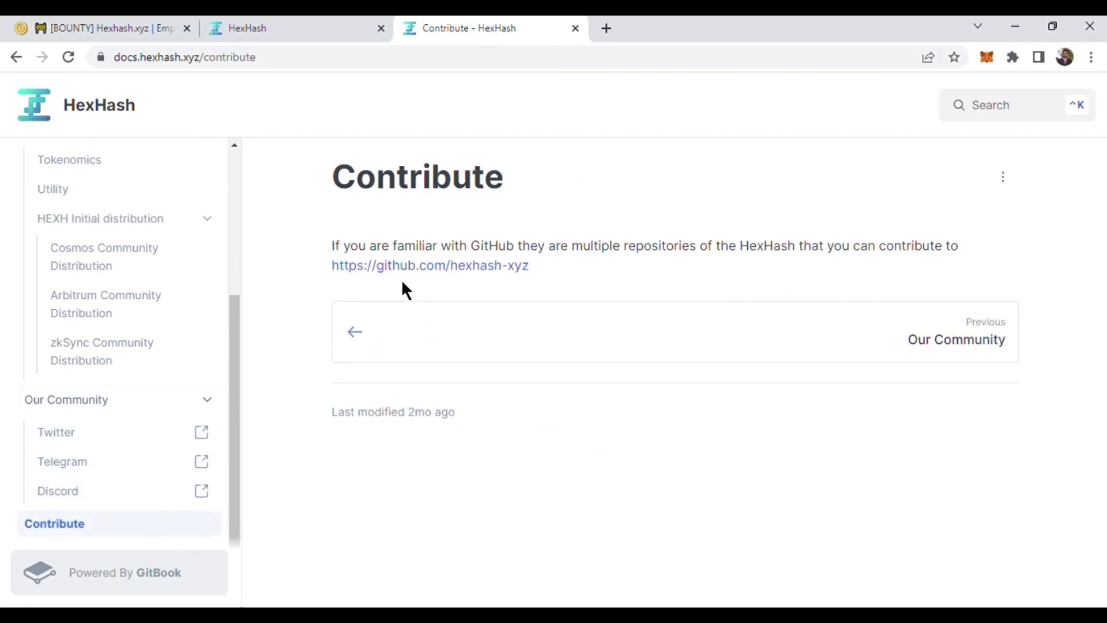
{"action": "mouse_move", "coordinate": [674, 275]}
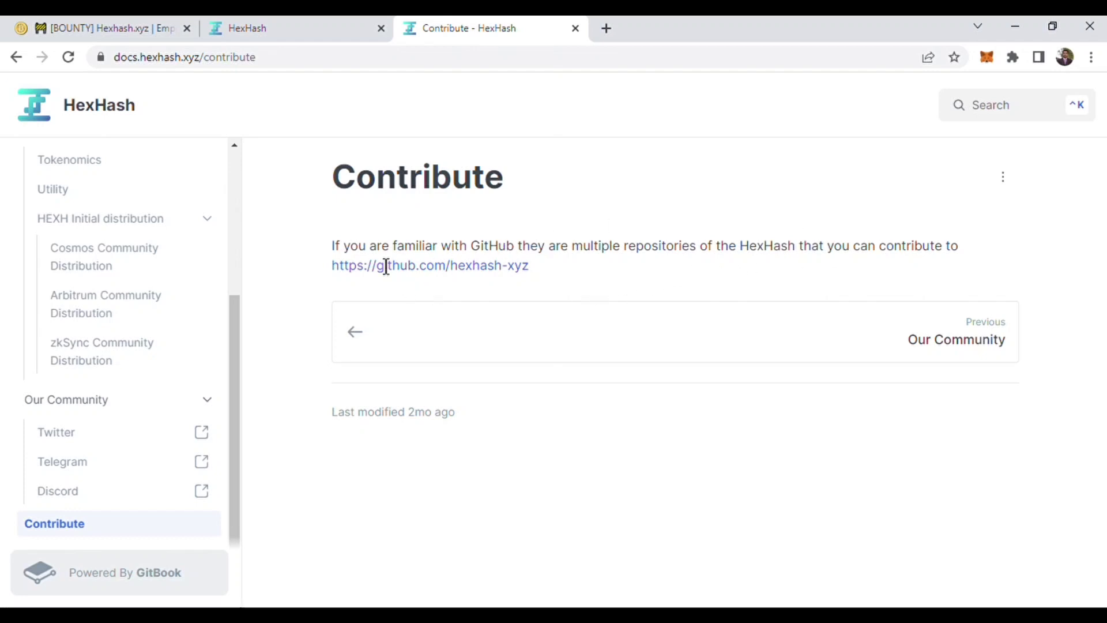
{"action": "mouse_move", "coordinate": [346, 275]}
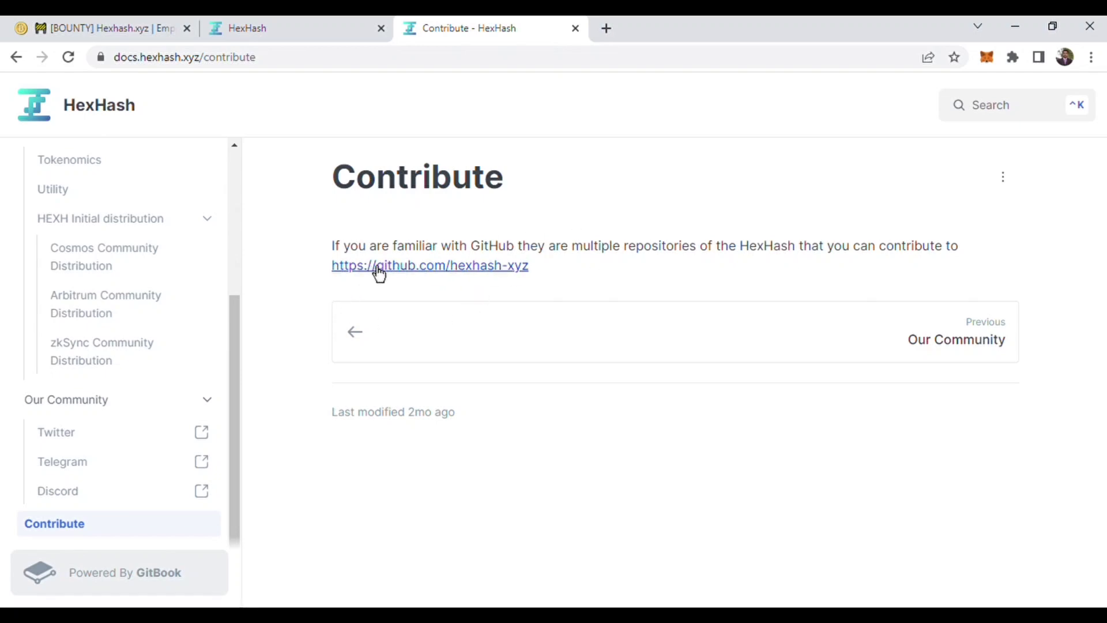
{"action": "mouse_move", "coordinate": [450, 164]}
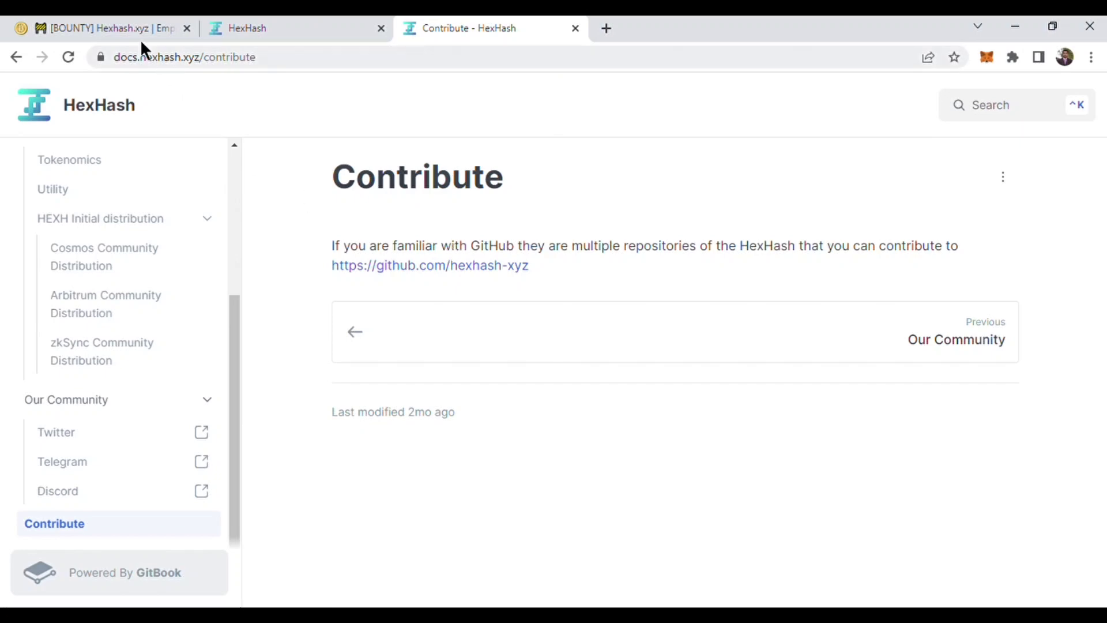
- Return to the hexhash.xyz tab and scroll to the press logos and social links
{"action": "left_click", "coordinate": [295, 28]}
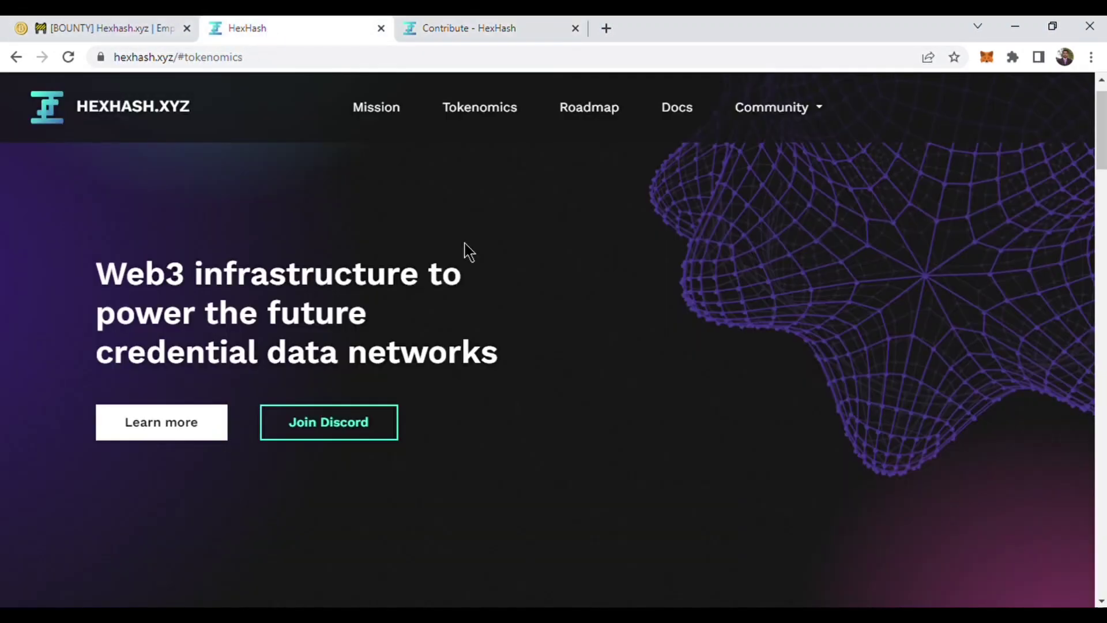
{"action": "scroll", "scroll_direction": "down", "scroll_amount": 3}
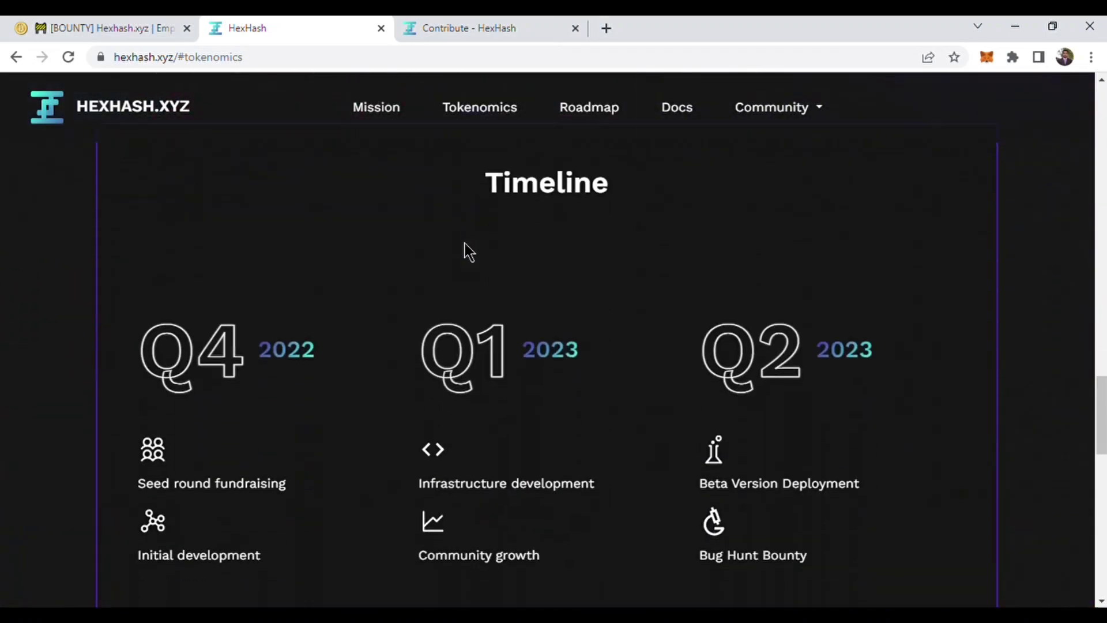
{"action": "scroll", "scroll_direction": "down", "scroll_amount": 3}
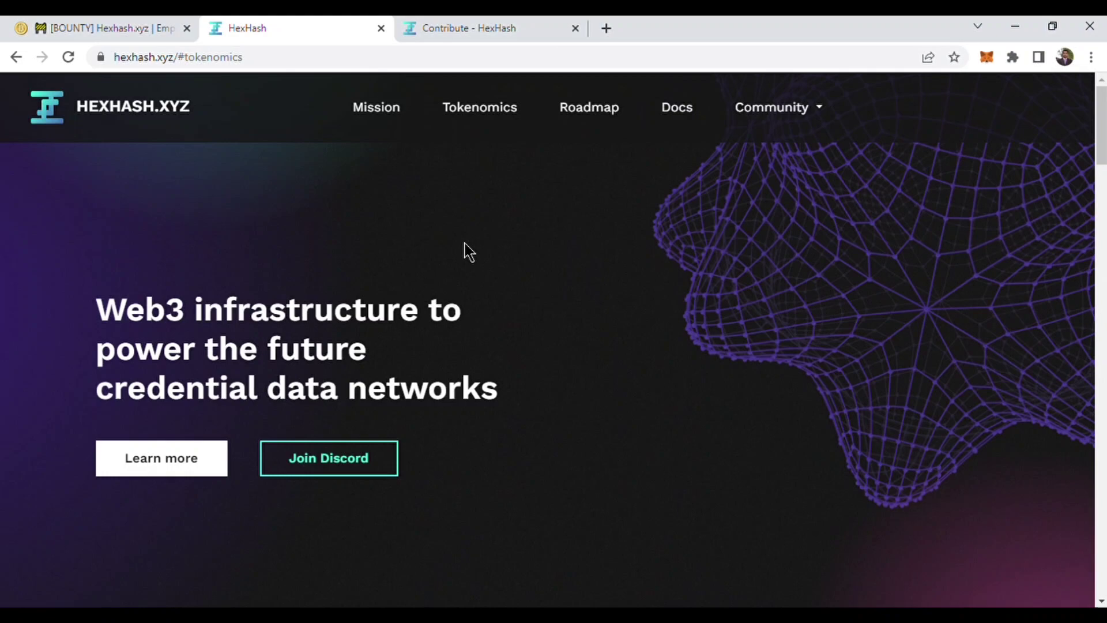
{"action": "scroll", "scroll_direction": "down", "scroll_amount": 3}
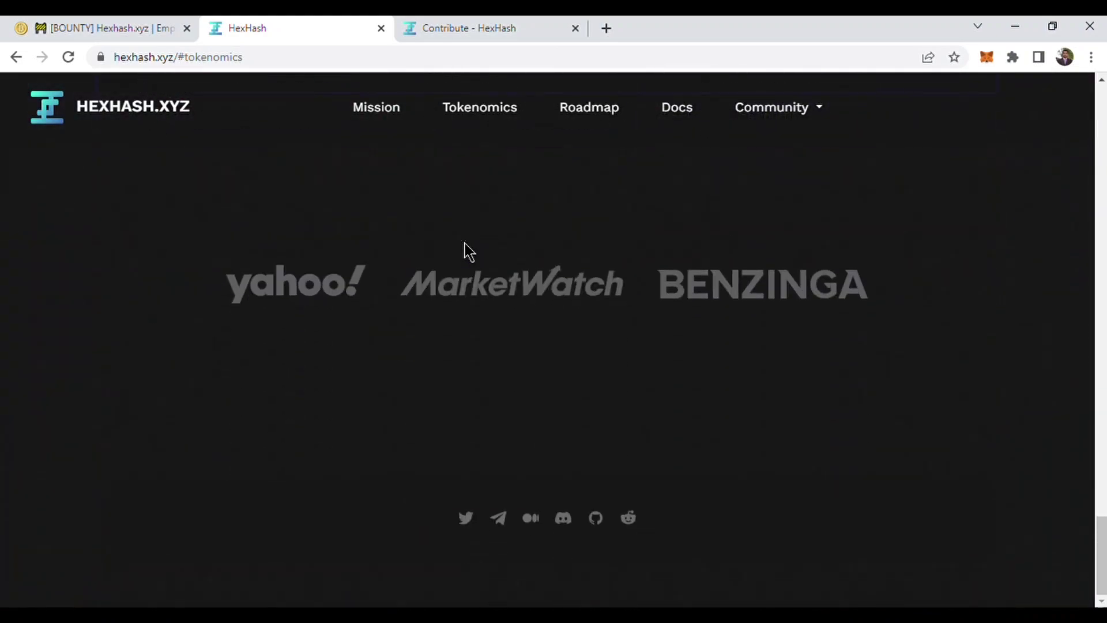
{"action": "mouse_move", "coordinate": [606, 519]}
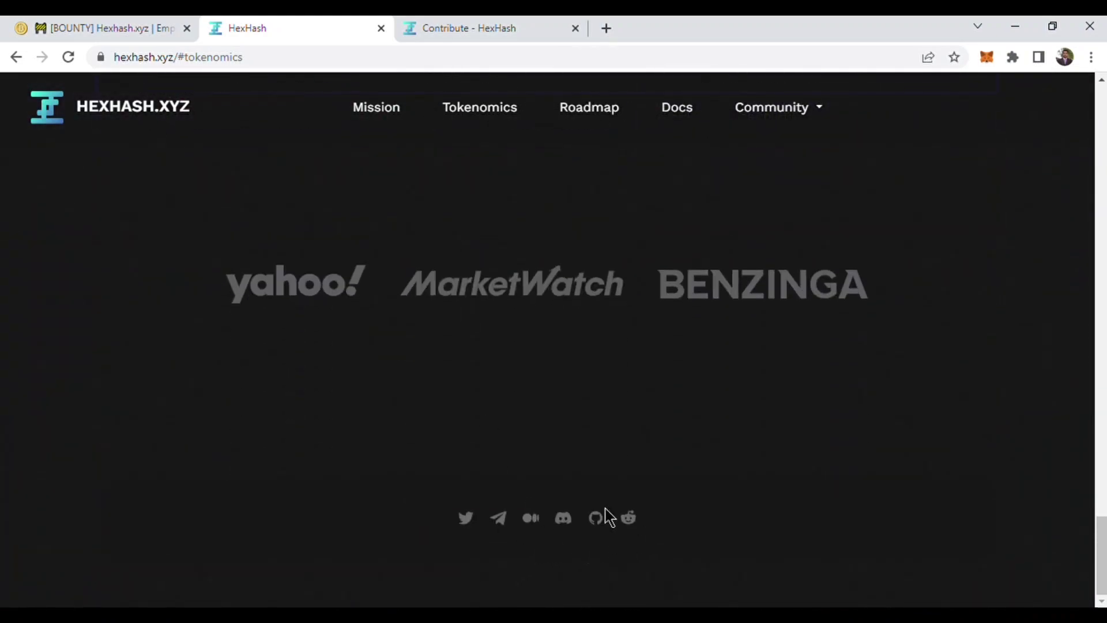